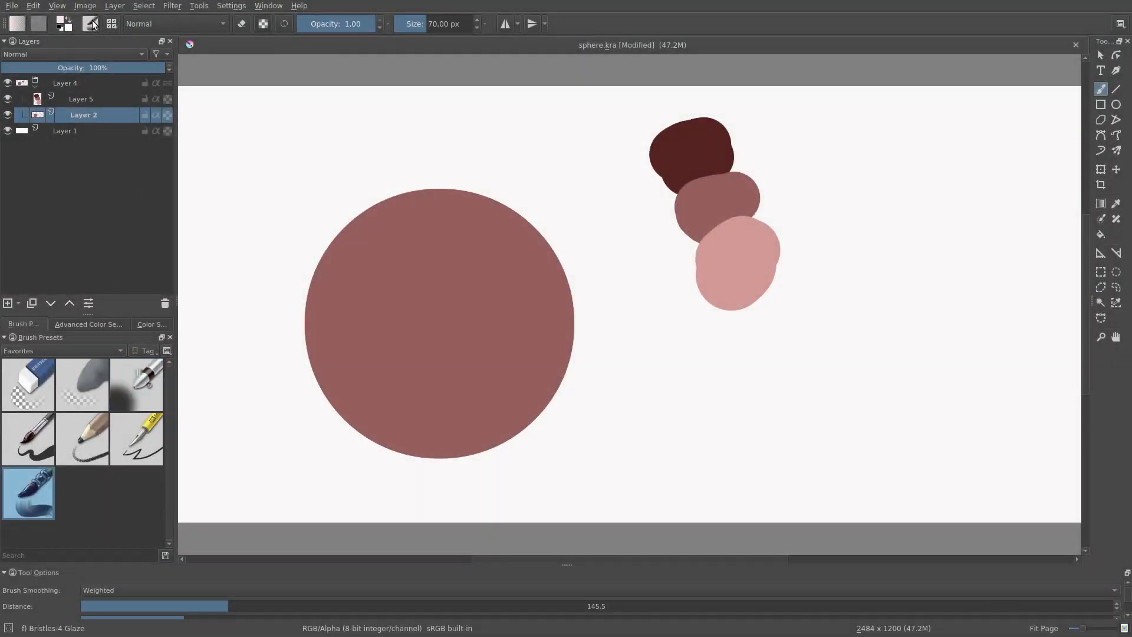
Give the Bristles-4 Glaze brush the reptile texture pattern with strength no longer driven by pen pressure.
{"action": "left_click", "coordinate": [91, 24]}
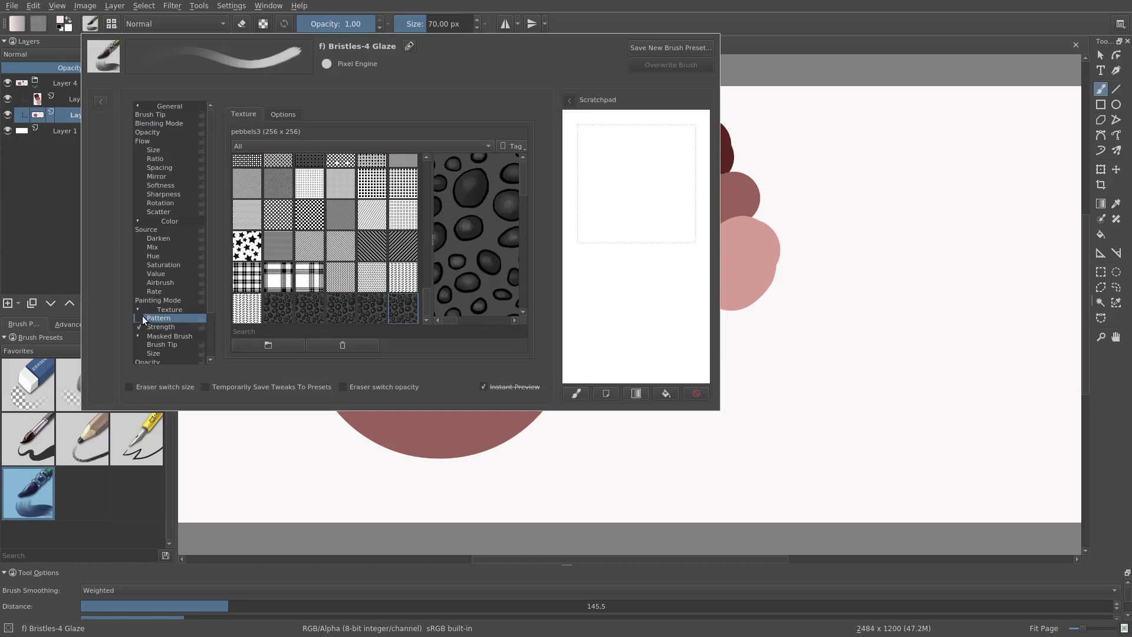
{"action": "left_click", "coordinate": [138, 327]}
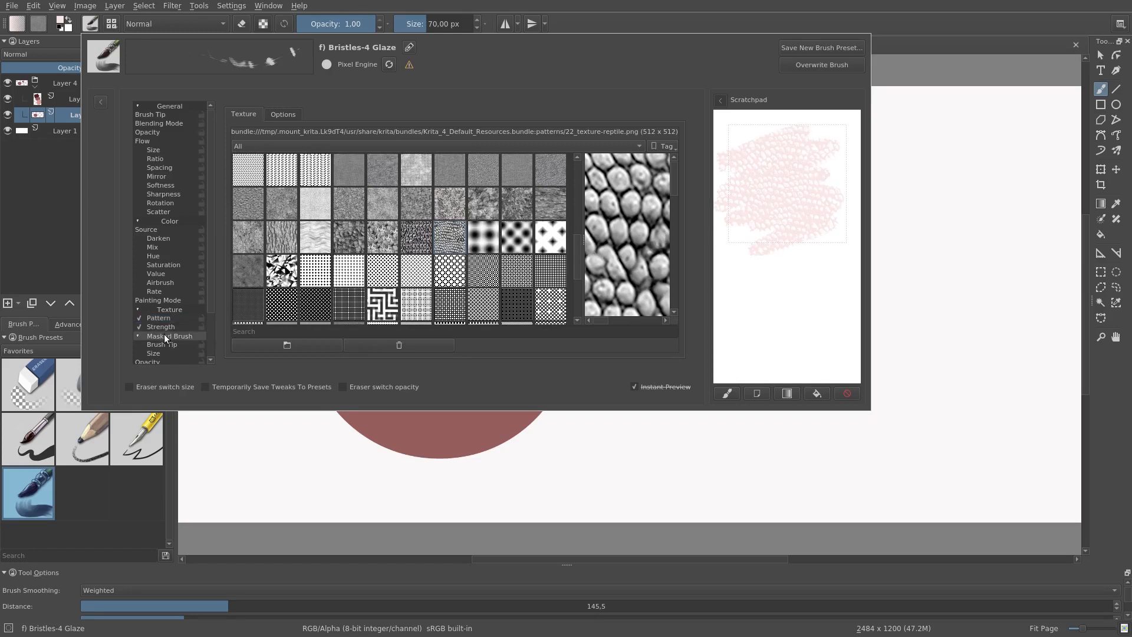
{"action": "left_click", "coordinate": [159, 327]}
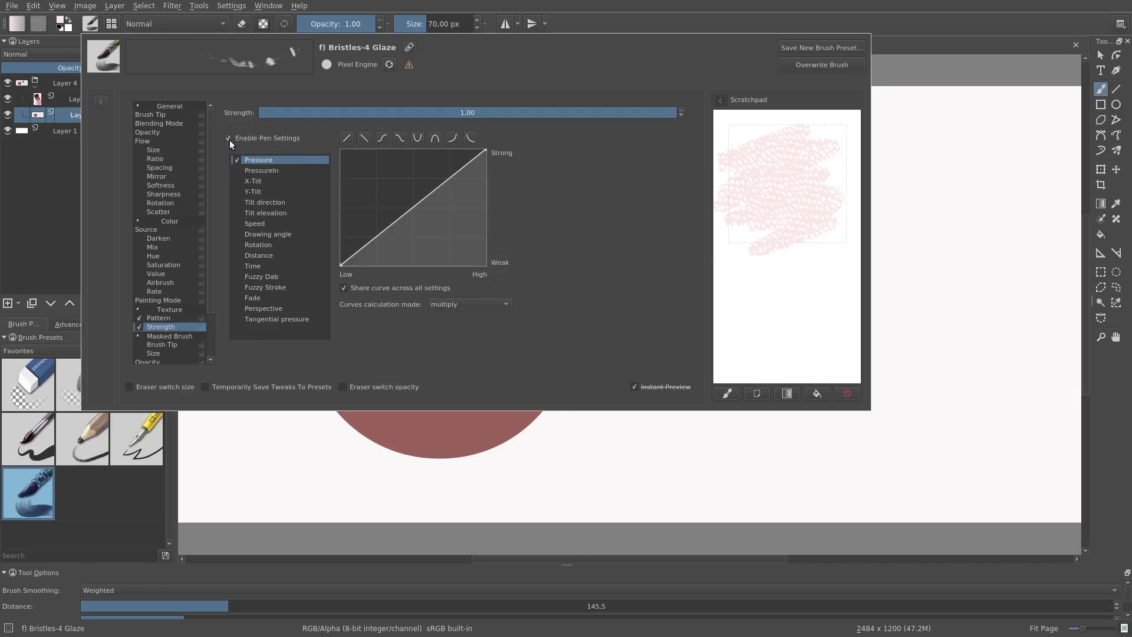
{"action": "left_click", "coordinate": [229, 137]}
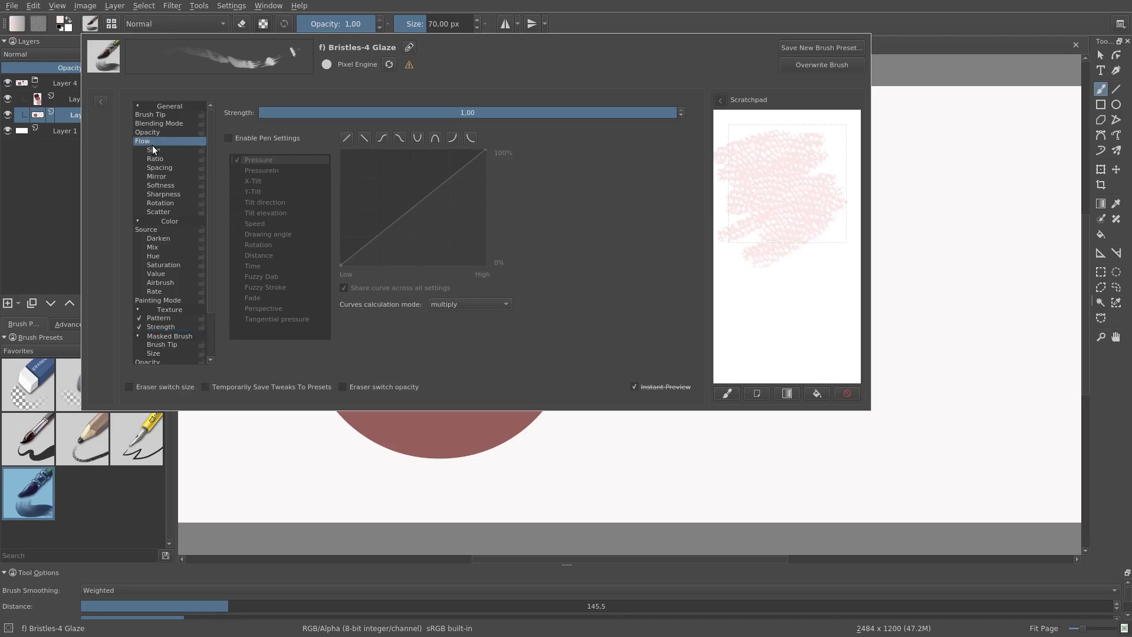
Review the brush's Opacity and Blending Mode settings in the Brush Editor.
{"action": "left_click", "coordinate": [148, 132]}
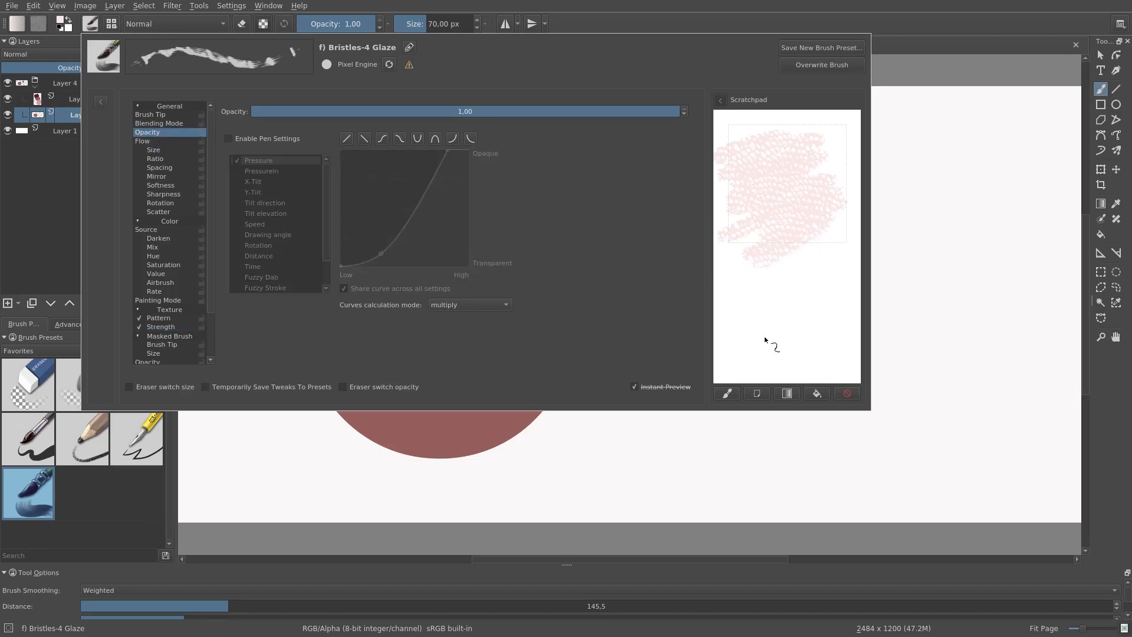
{"action": "left_click", "coordinate": [159, 123]}
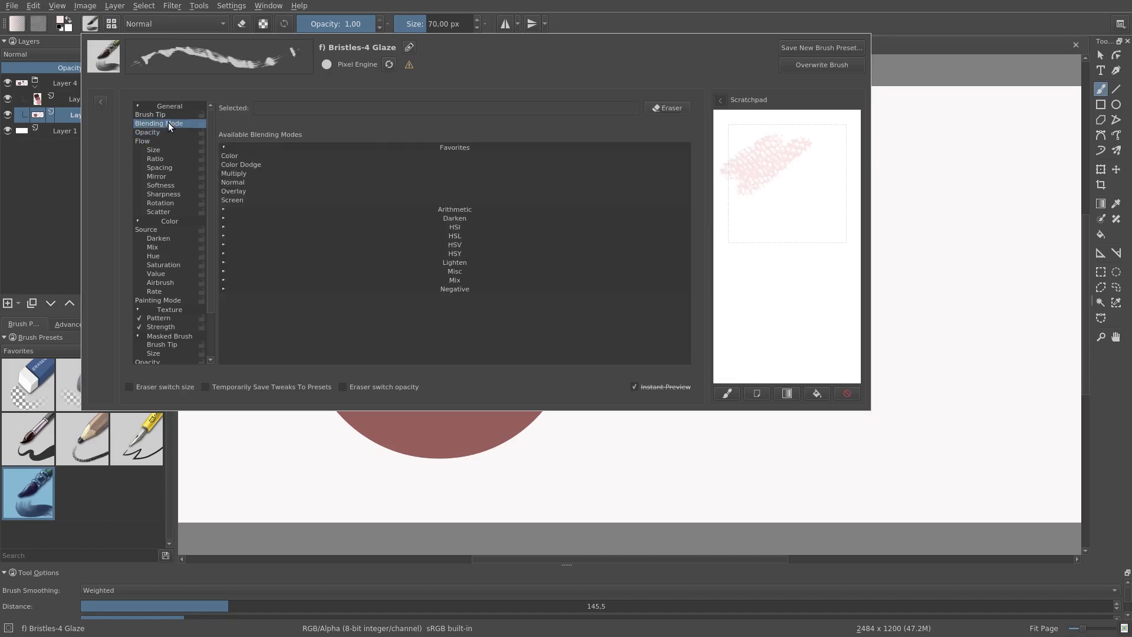
{"action": "left_click", "coordinate": [150, 115]}
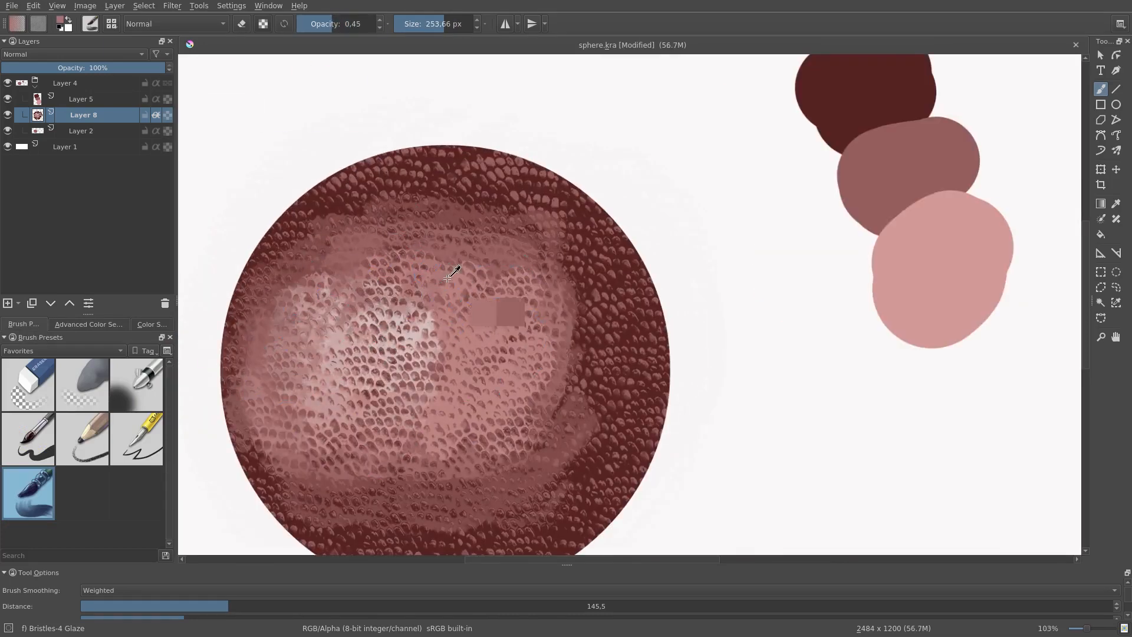
Shade the sphere with the textured brush, light across the centre and darker at the lower left.
{"action": "left_click_drag", "start_coordinate": [448, 275], "coordinate": [333, 506]}
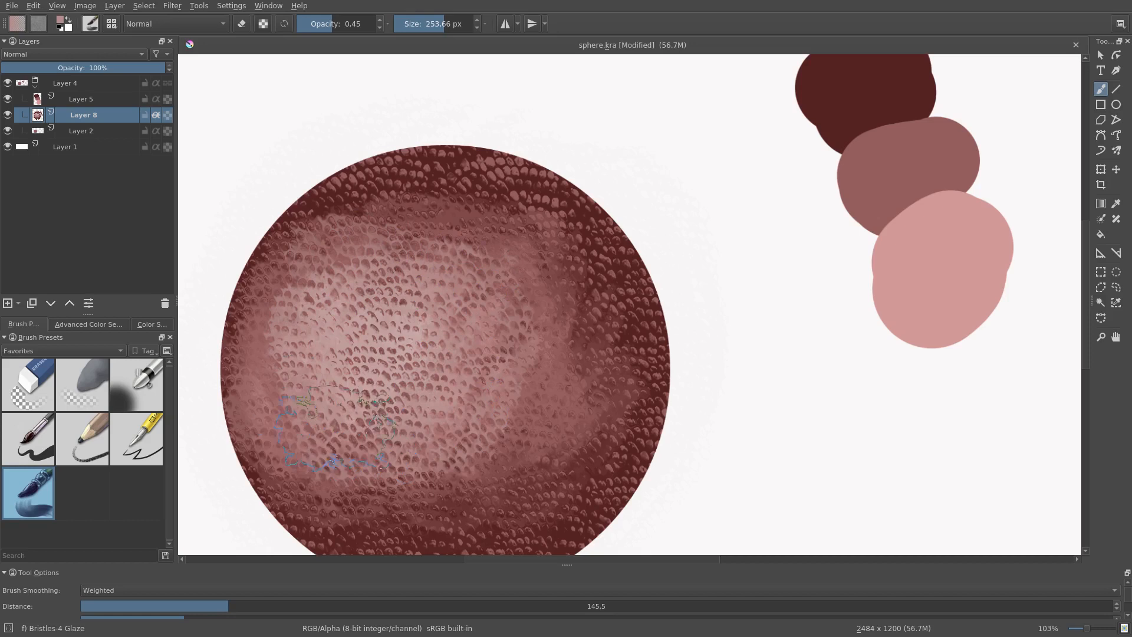
{"action": "left_click_drag", "start_coordinate": [325, 433], "coordinate": [520, 448]}
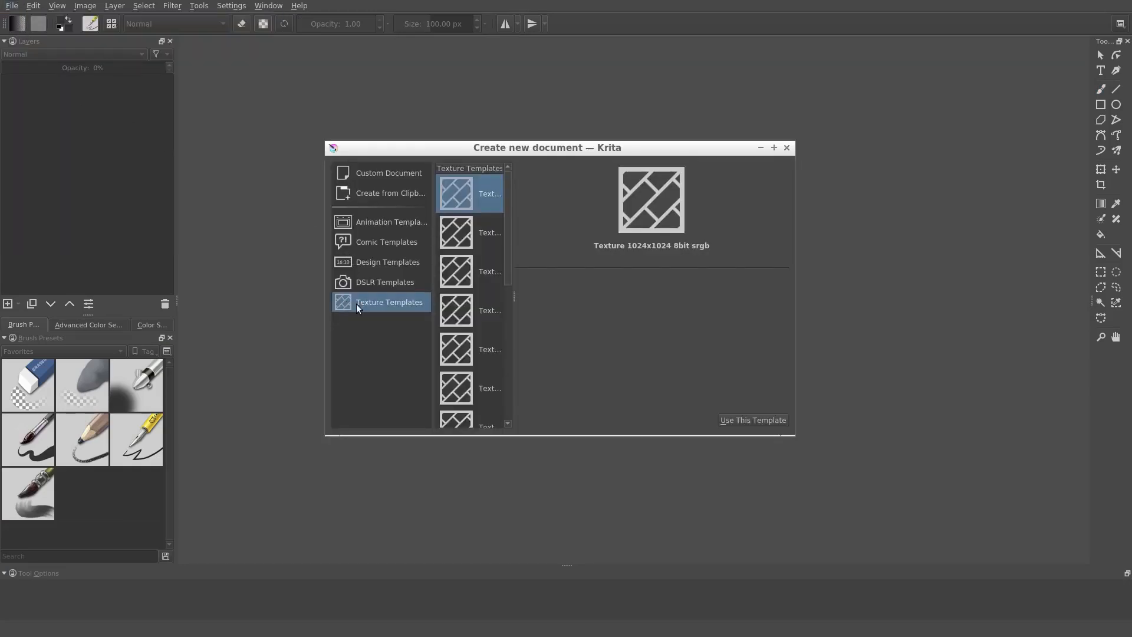
Create a new document from the Texture 256x256 8bit srgb template.
{"action": "left_click", "coordinate": [470, 233]}
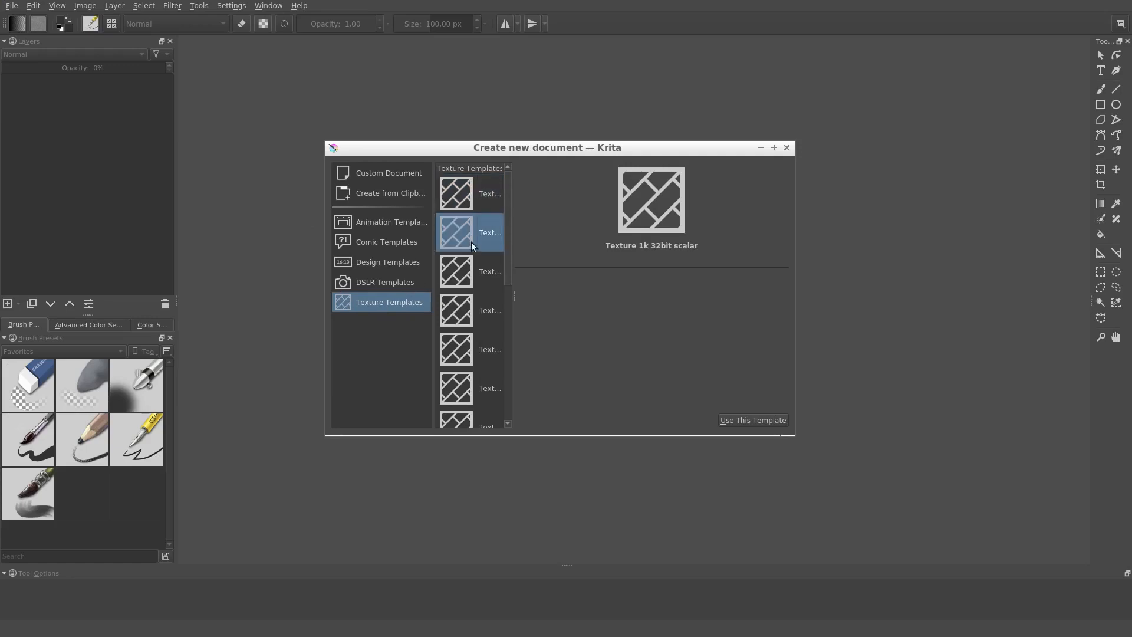
{"action": "left_click", "coordinate": [470, 310]}
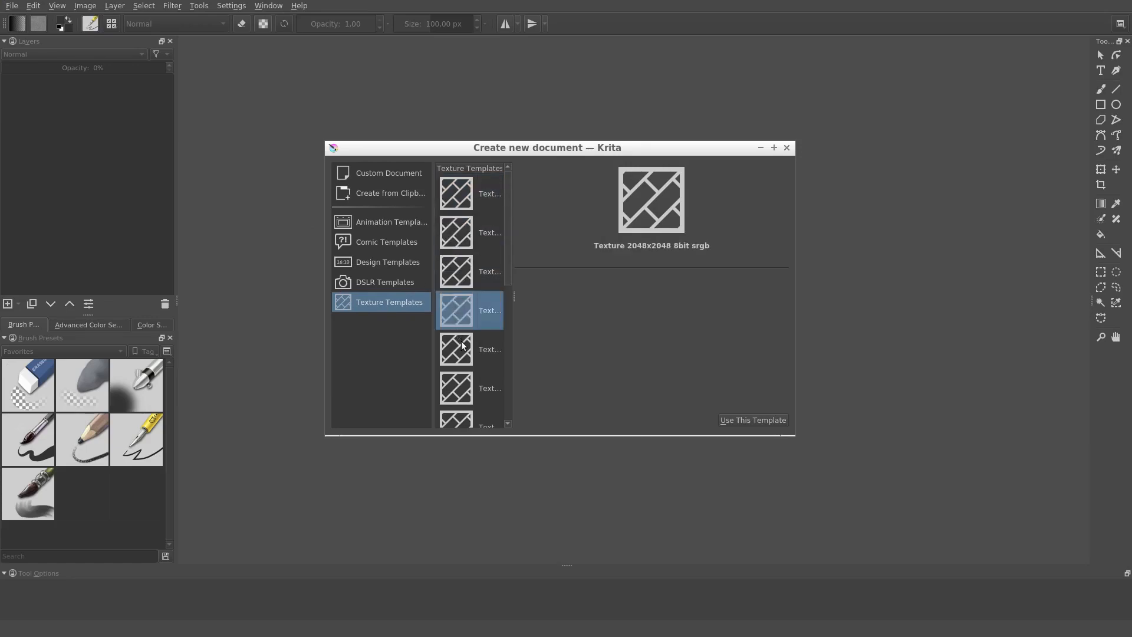
{"action": "left_click", "coordinate": [469, 349]}
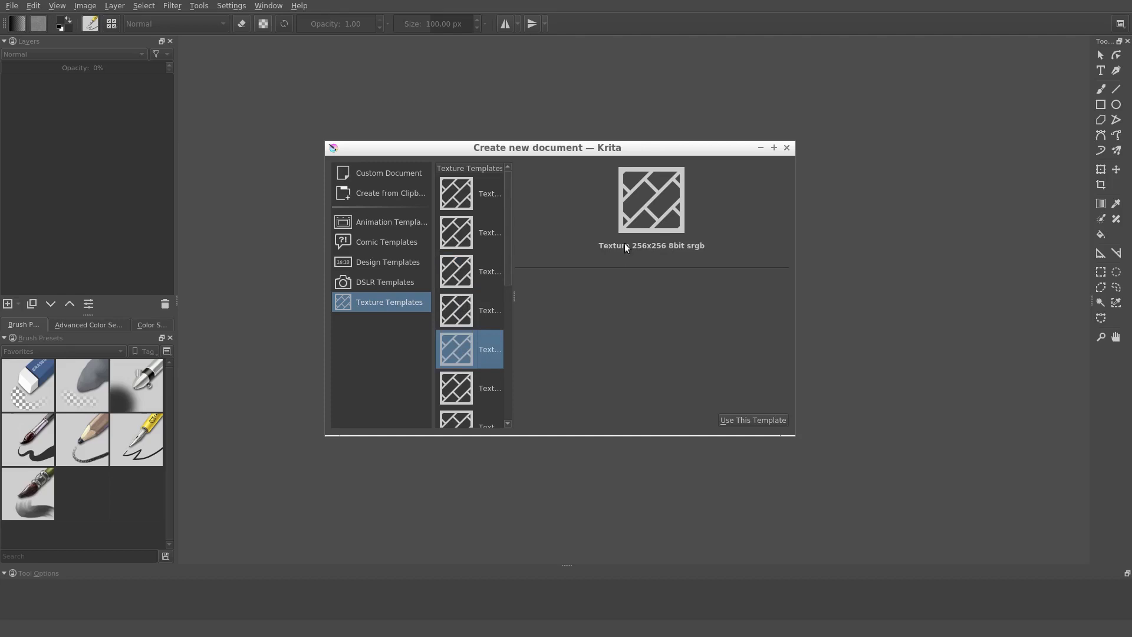
{"action": "mouse_move", "coordinate": [744, 424]}
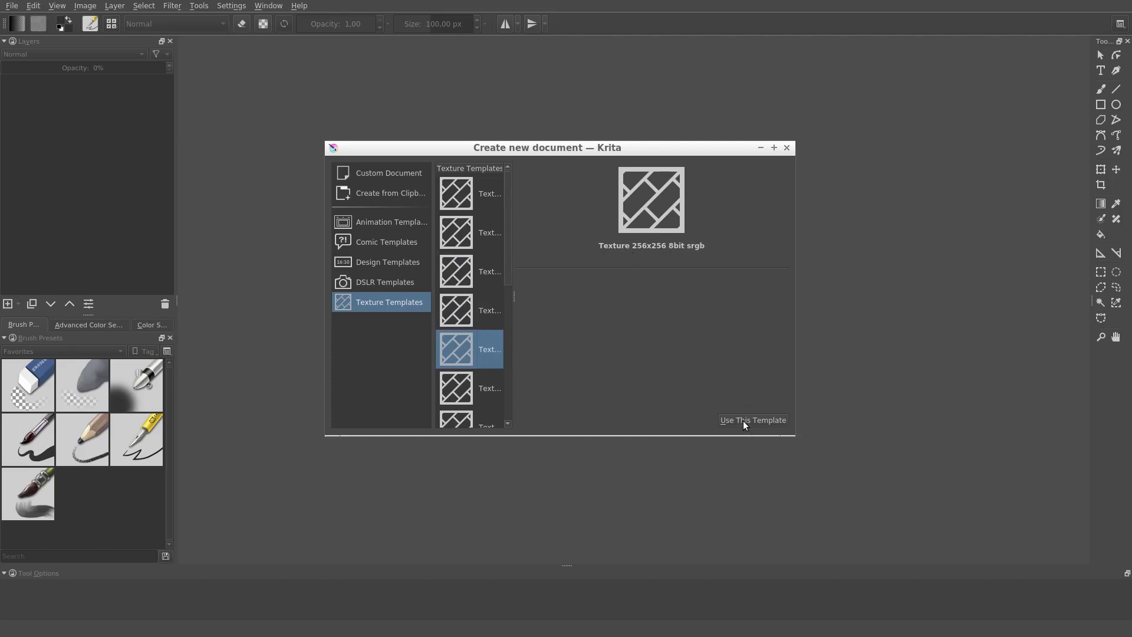
{"action": "left_click", "coordinate": [753, 420]}
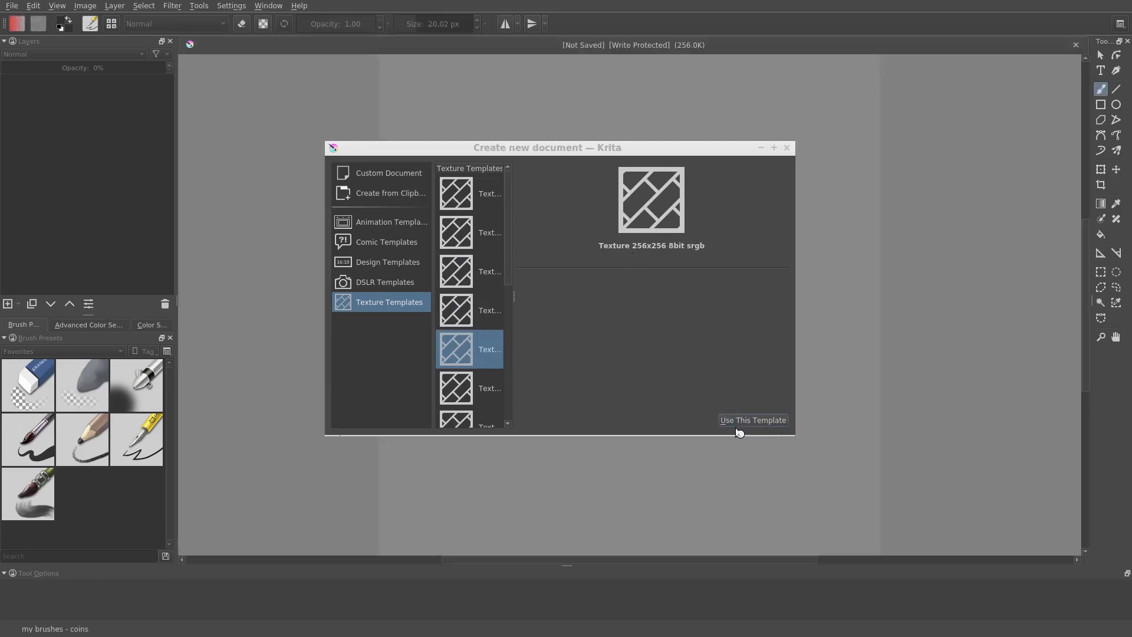
{"action": "left_click", "coordinate": [753, 420]}
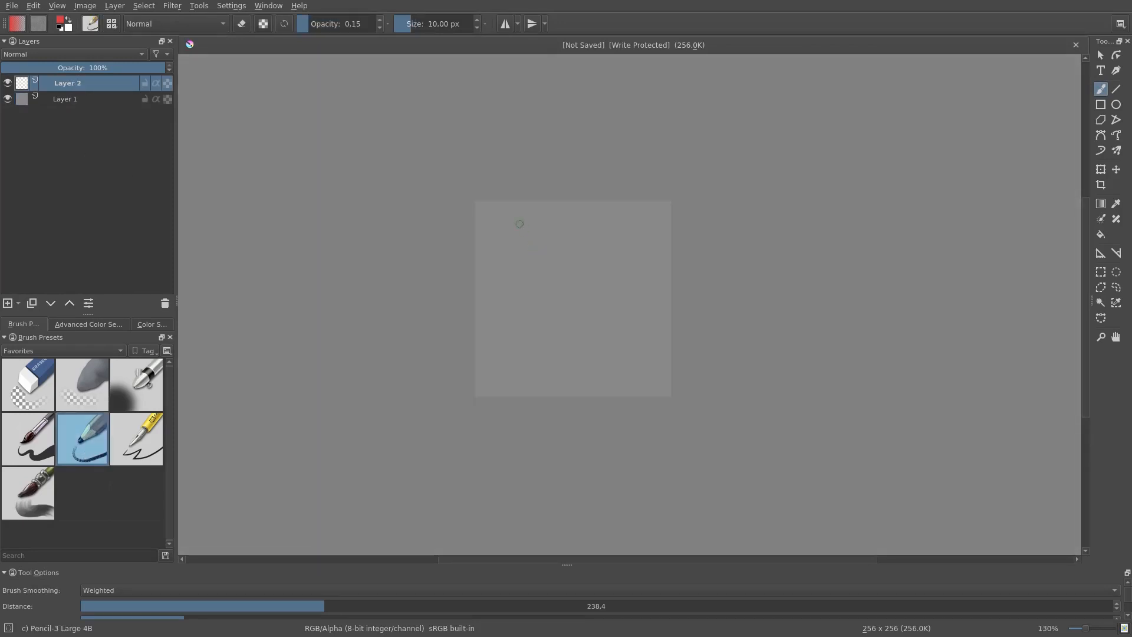
Test the pencil with a few marks and pick a grey colour for sketching the pebbles.
{"action": "left_click_drag", "start_coordinate": [496, 235], "coordinate": [520, 213]}
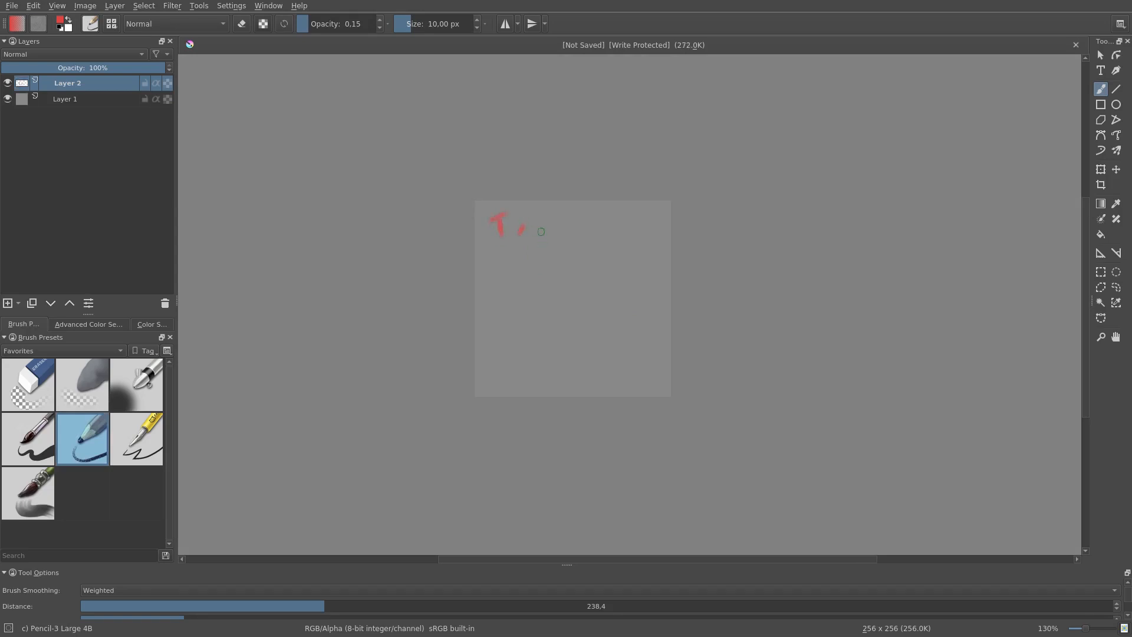
{"action": "left_click_drag", "start_coordinate": [531, 224], "coordinate": [571, 227]}
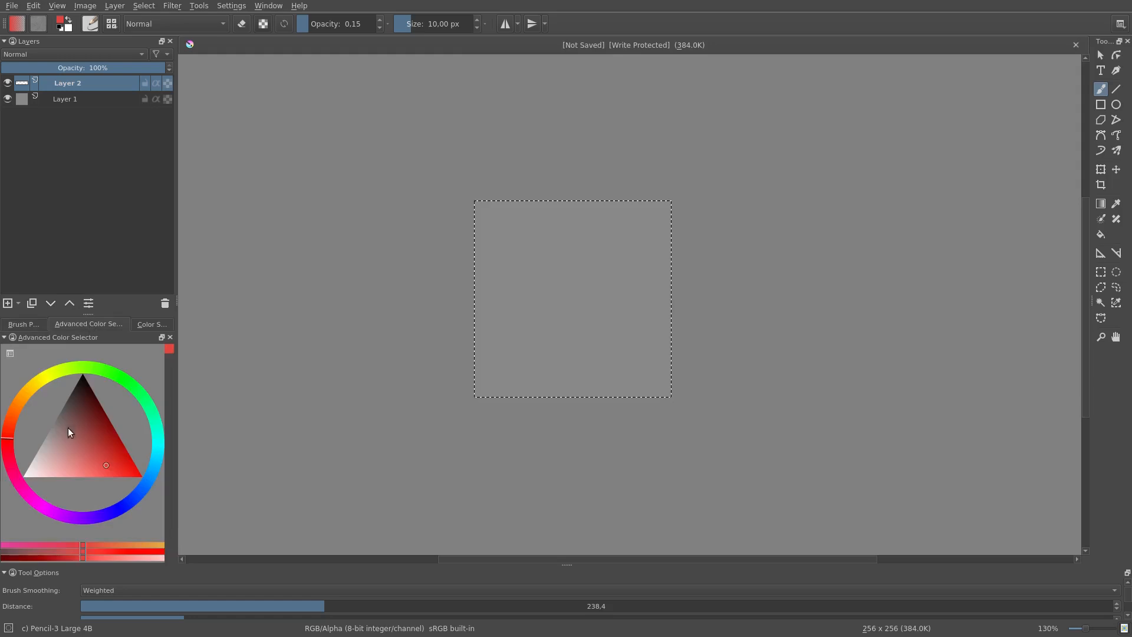
{"action": "left_click", "coordinate": [22, 323]}
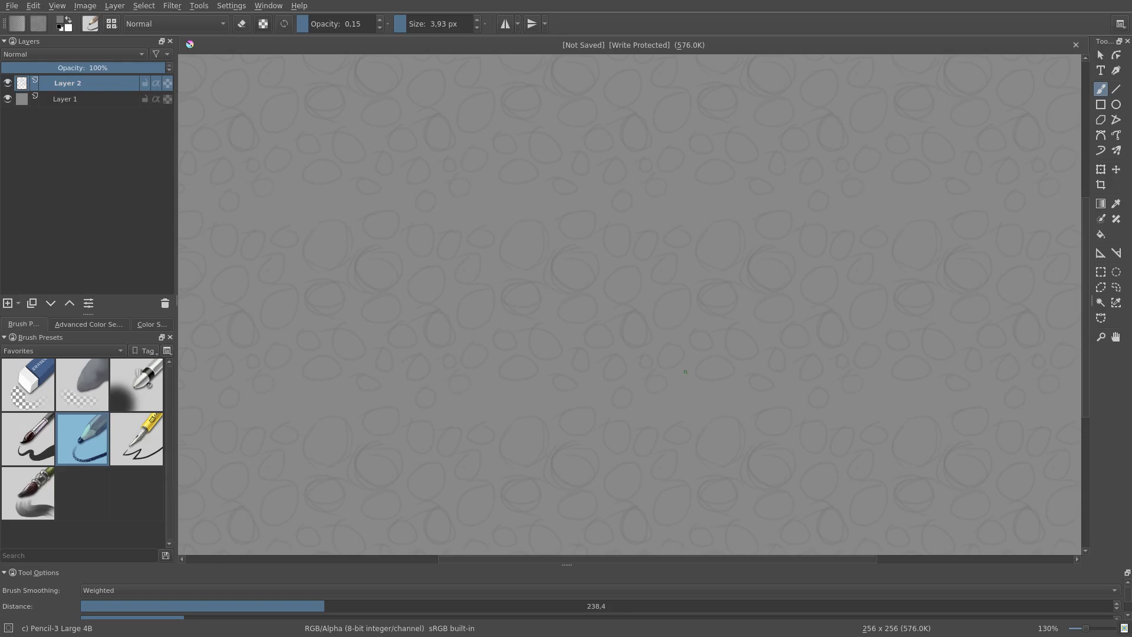
{"action": "mouse_move", "coordinate": [610, 300]}
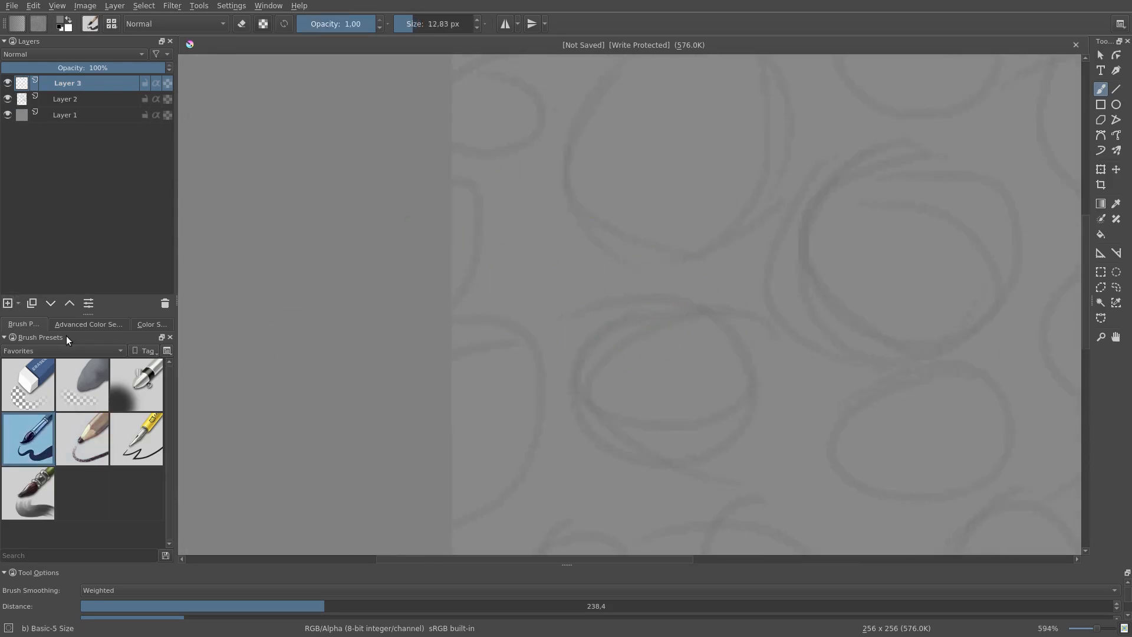
Show the colour picker and brush smoothing settings while inking black pebble outlines in wrap-around mode.
{"action": "left_click", "coordinate": [89, 323]}
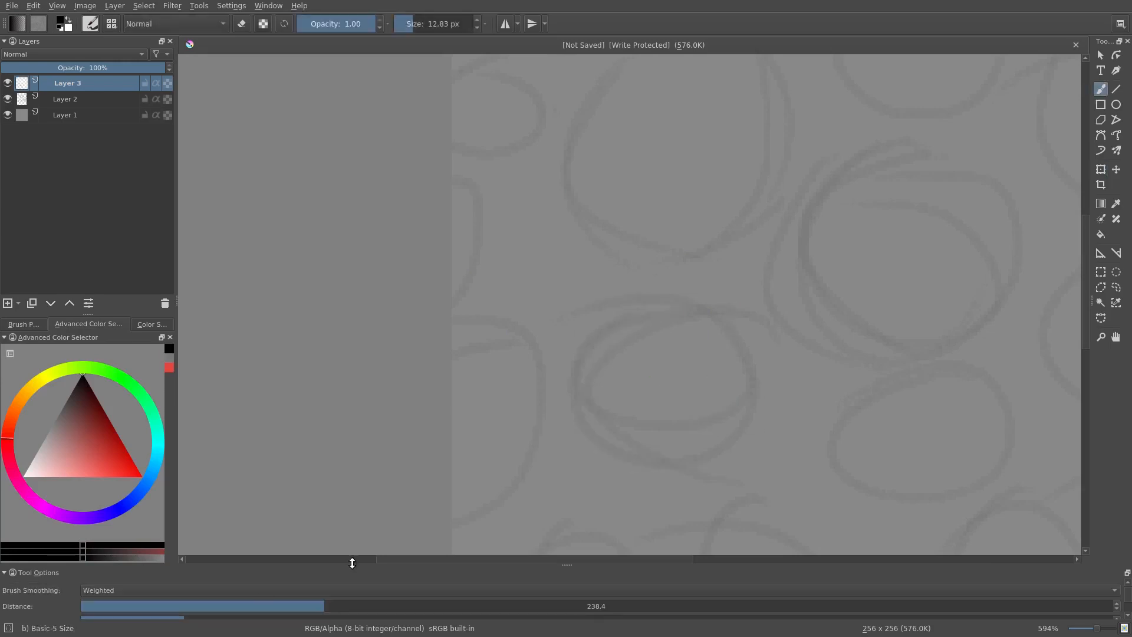
{"action": "left_click_drag", "start_coordinate": [714, 310], "coordinate": [747, 426]}
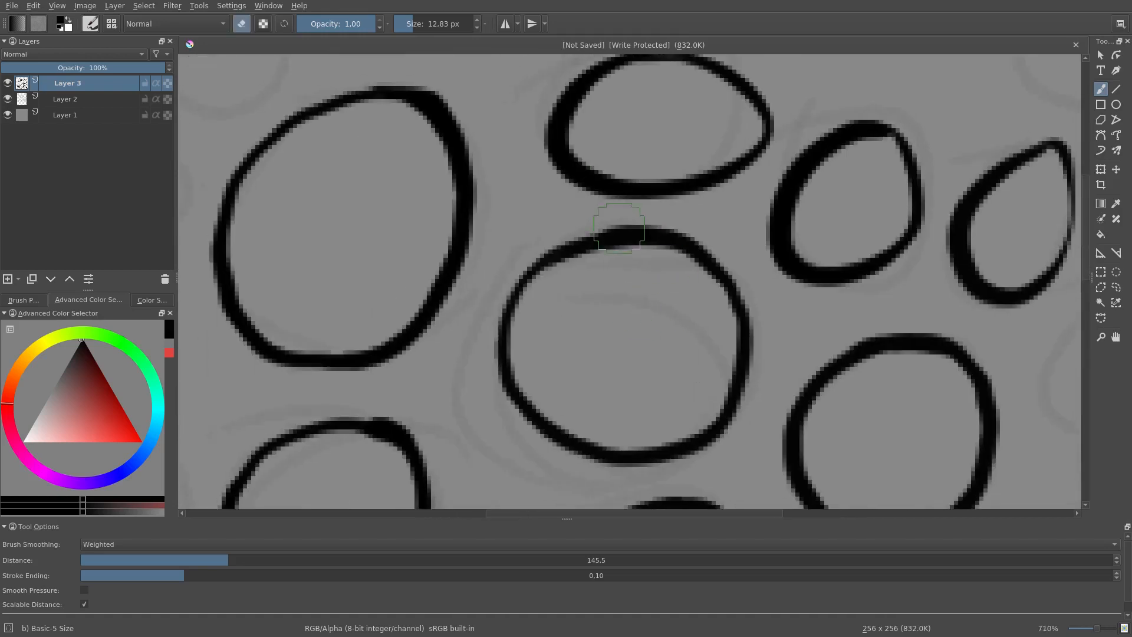
{"action": "scroll", "scroll_direction": "down", "scroll_amount": 3}
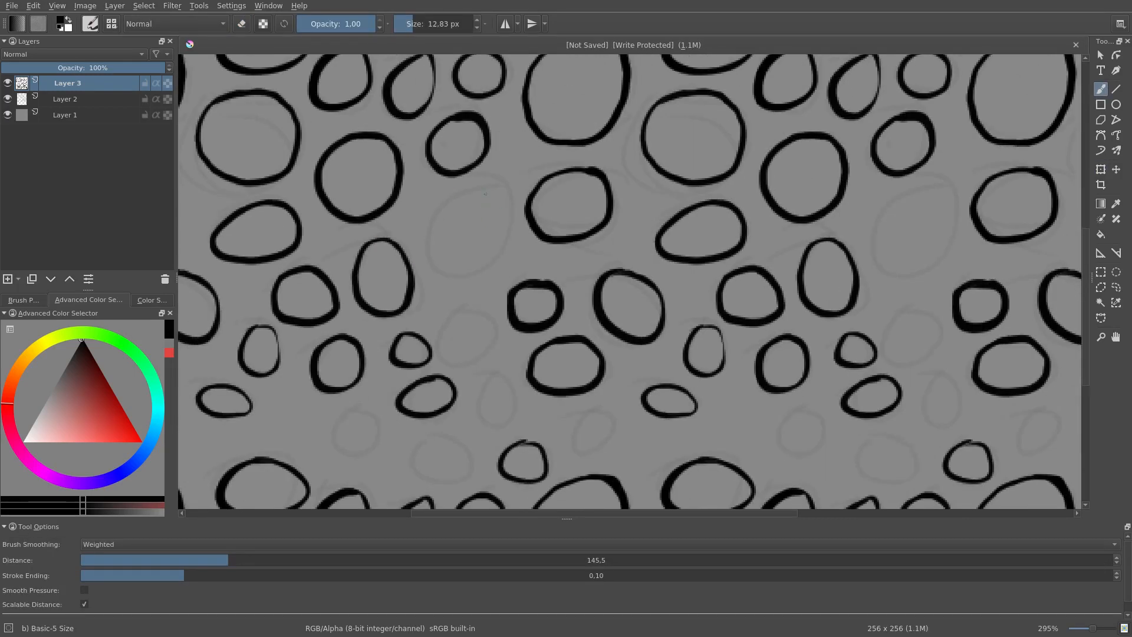
{"action": "scroll", "scroll_direction": "down", "scroll_amount": 3}
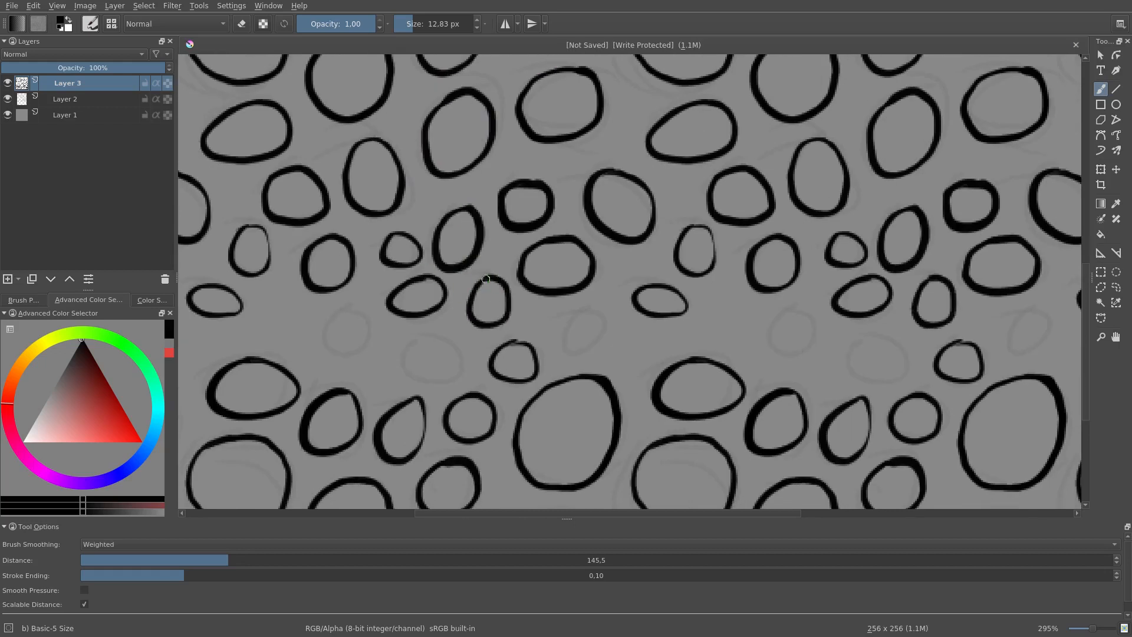
{"action": "mouse_move", "coordinate": [728, 308]}
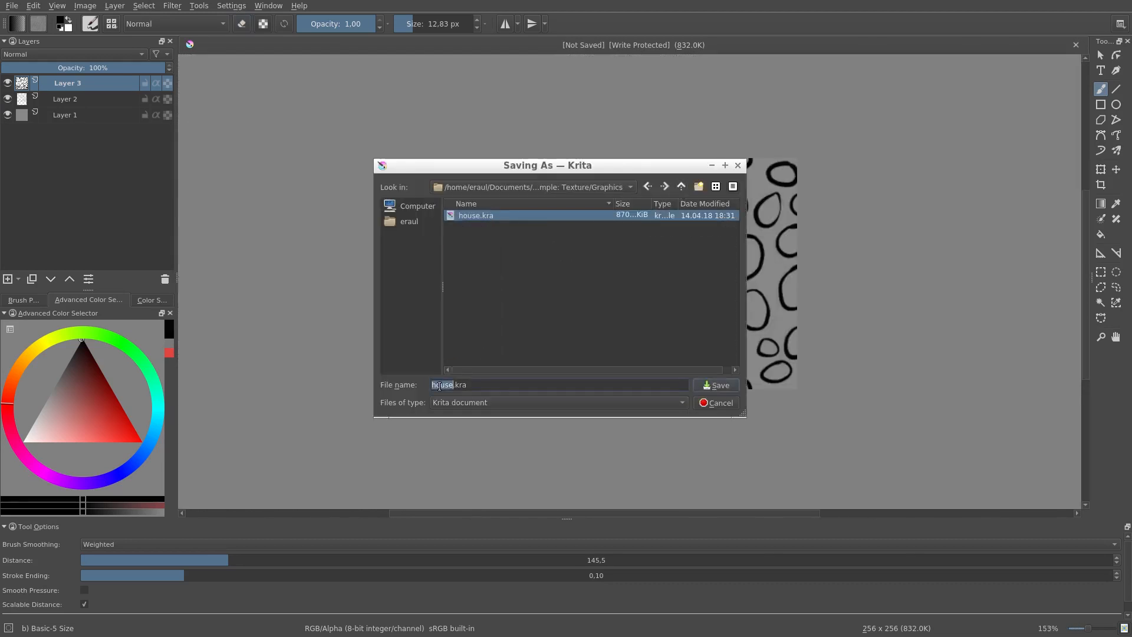
Save the texture document as pebbels.kra.
{"action": "left_click", "coordinate": [716, 384]}
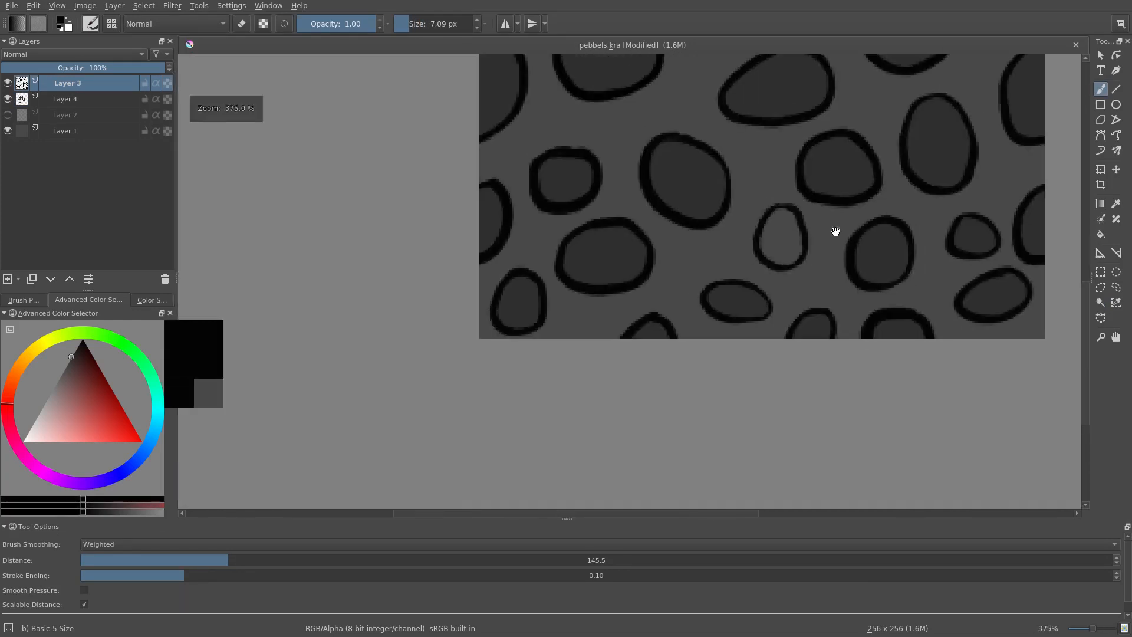
Touch up the grey pebble fill so the tile repeats seamlessly.
{"action": "scroll", "scroll_direction": "down", "scroll_amount": 3}
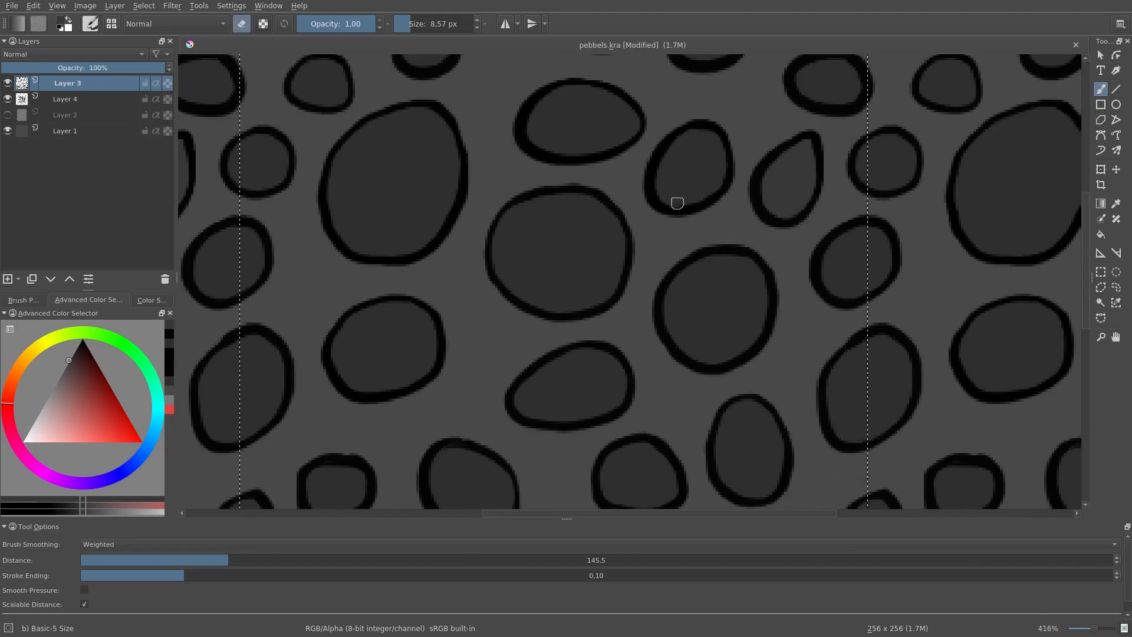
{"action": "left_click", "coordinate": [66, 98]}
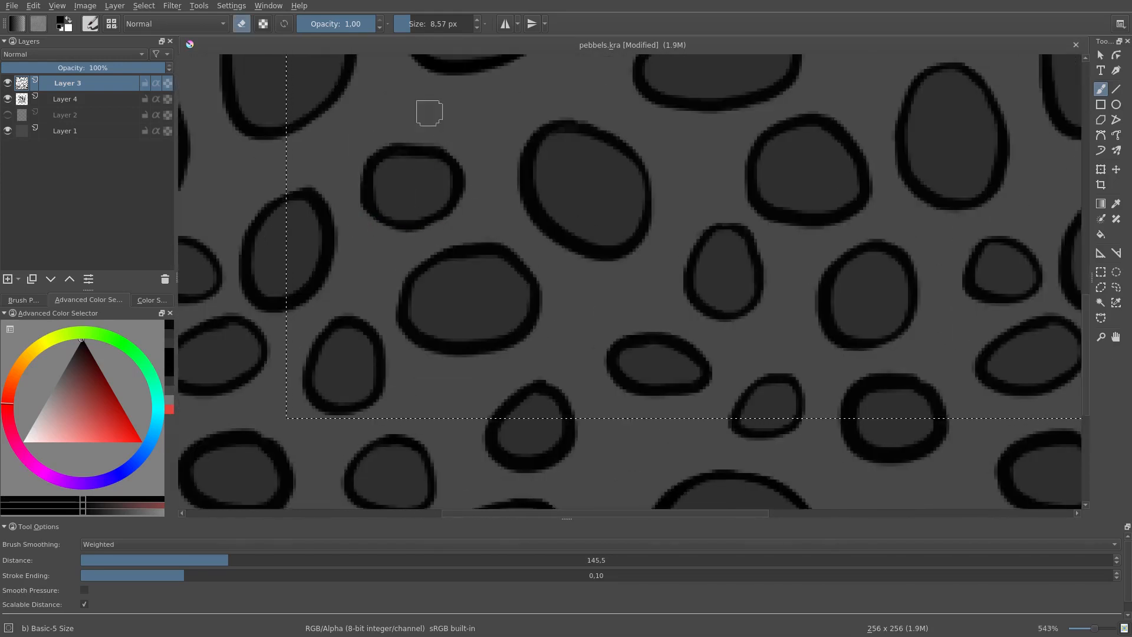
{"action": "mouse_move", "coordinate": [518, 279]}
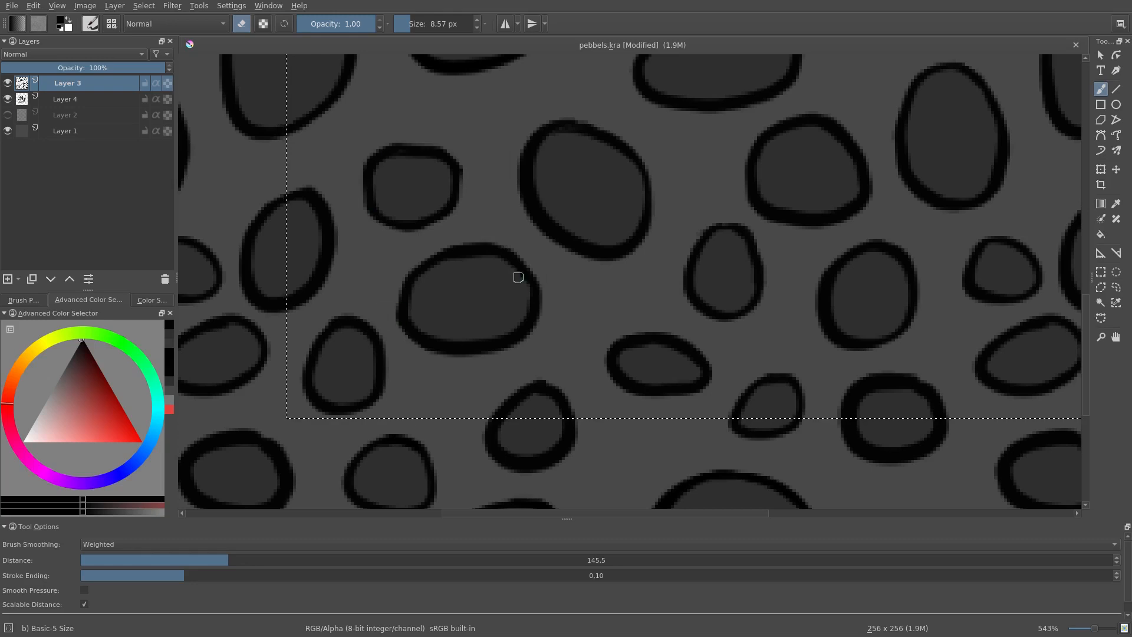
{"action": "scroll", "scroll_direction": "down", "scroll_amount": 3}
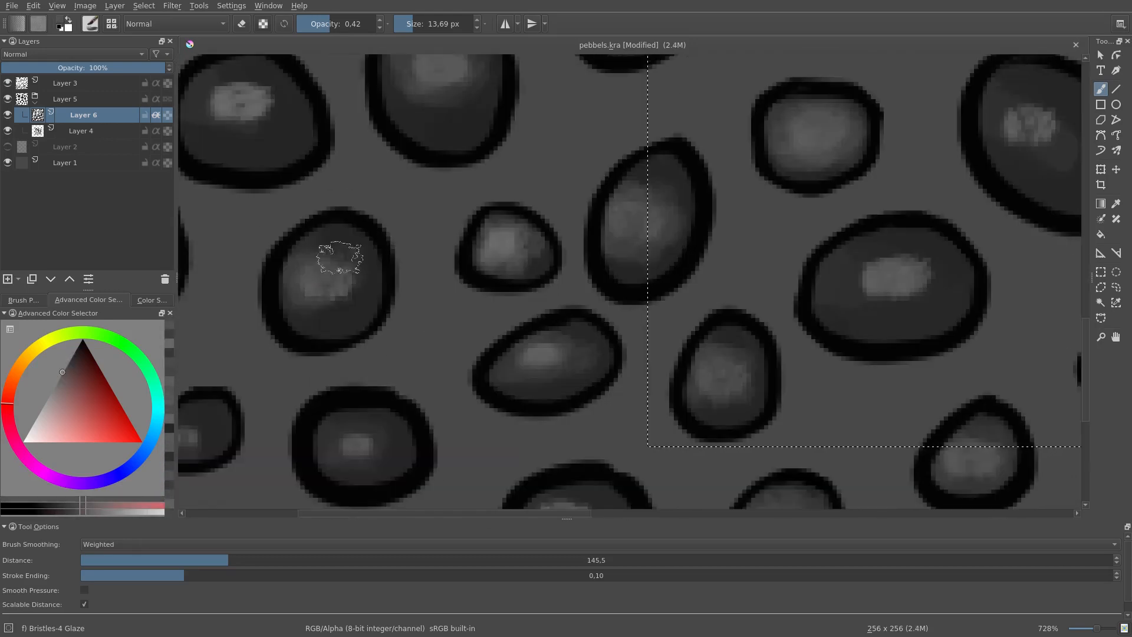
Adjust the view while painting soft light grey highlights on the pebbles.
{"action": "scroll", "scroll_direction": "down", "scroll_amount": 3}
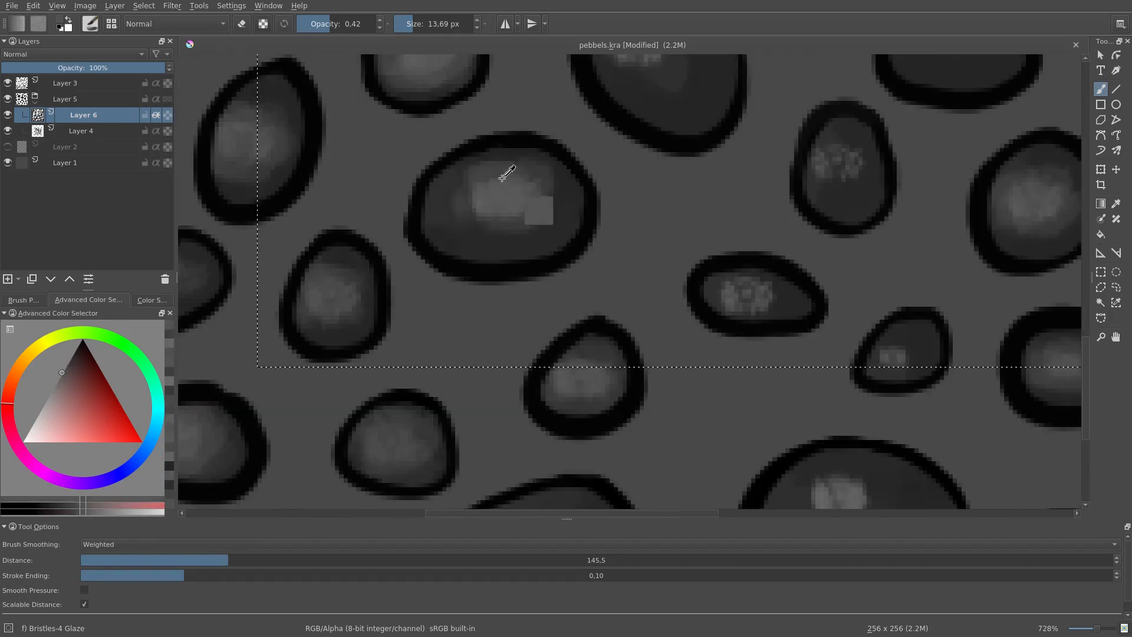
{"action": "scroll", "scroll_direction": "down", "scroll_amount": 3}
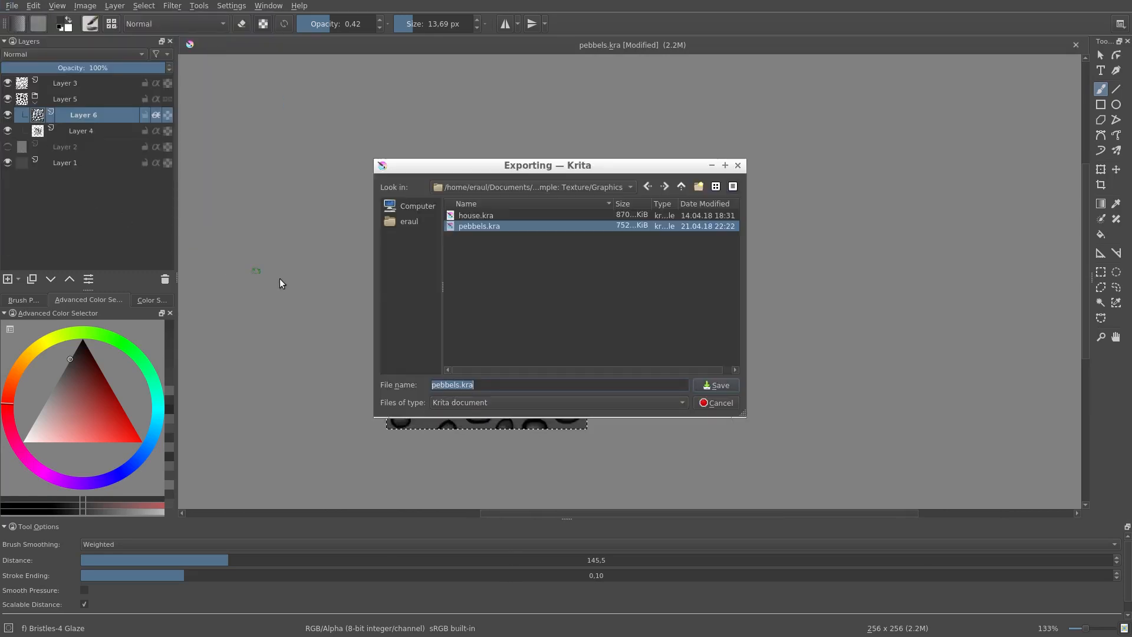
Export the pebble texture as pebbels.png with default PNG options.
{"action": "left_click", "coordinate": [555, 402]}
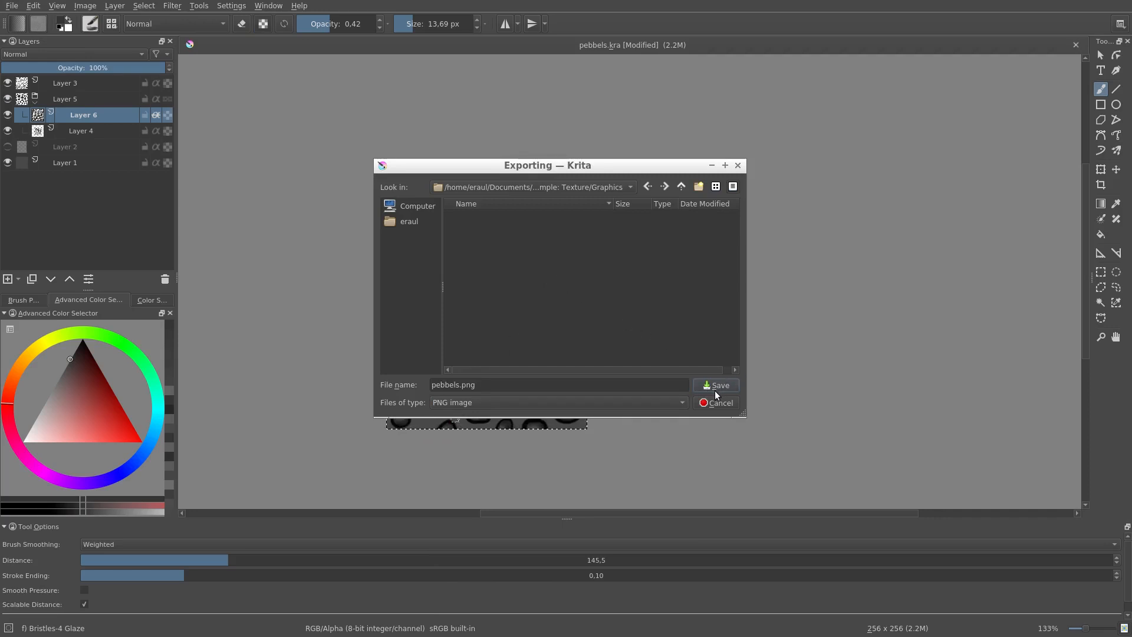
{"action": "left_click", "coordinate": [716, 384]}
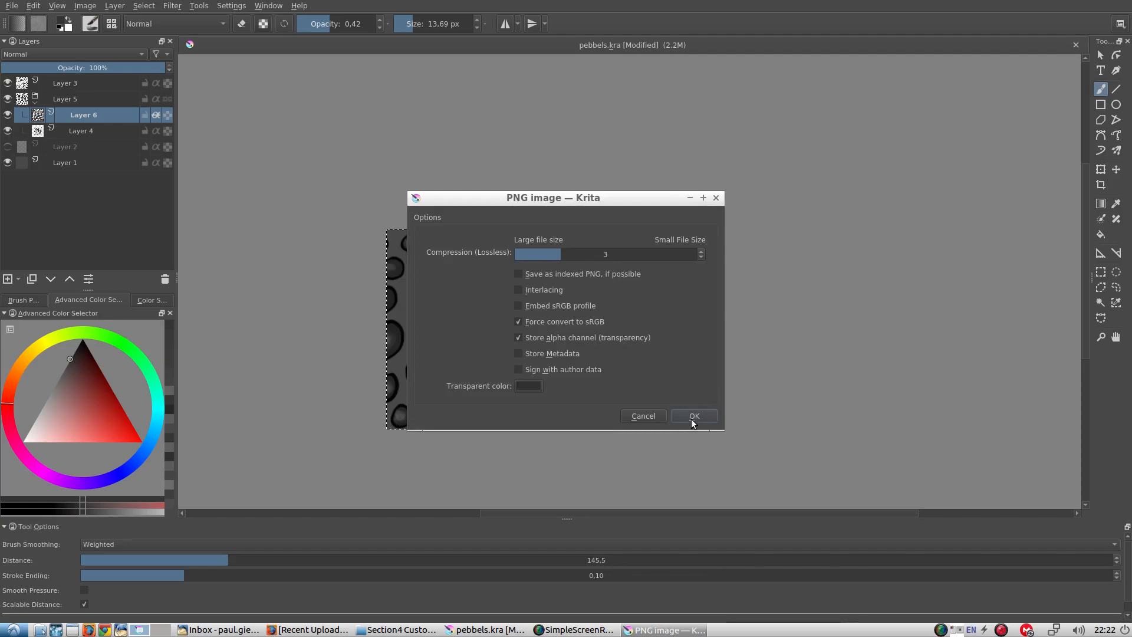
{"action": "left_click", "coordinate": [692, 415]}
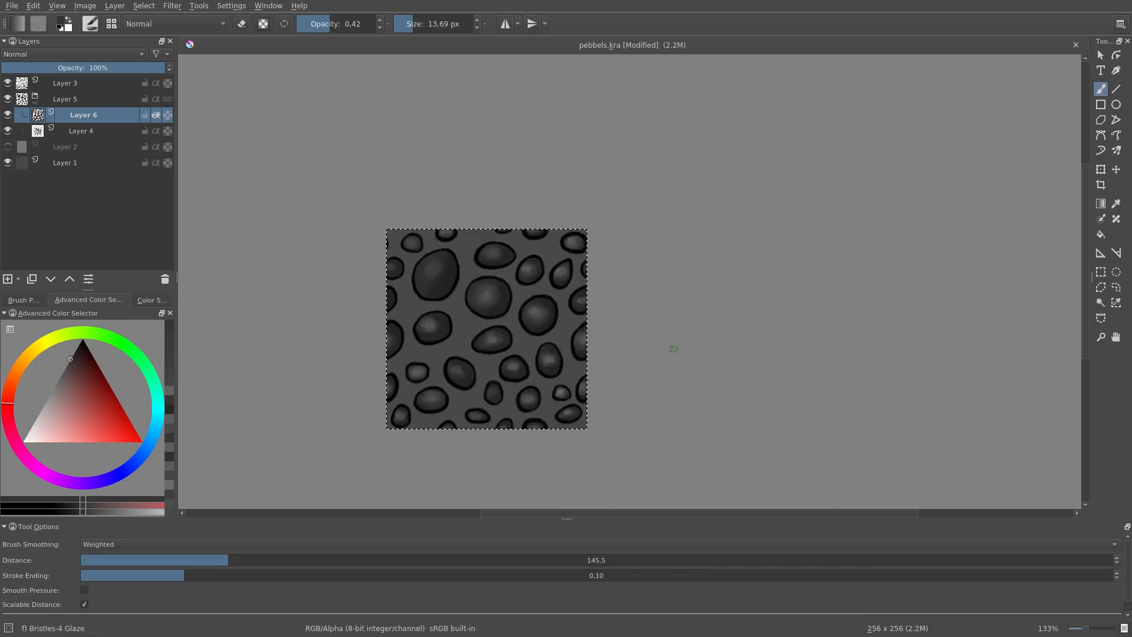
Start a new document via File > New.
{"action": "left_click", "coordinate": [12, 6]}
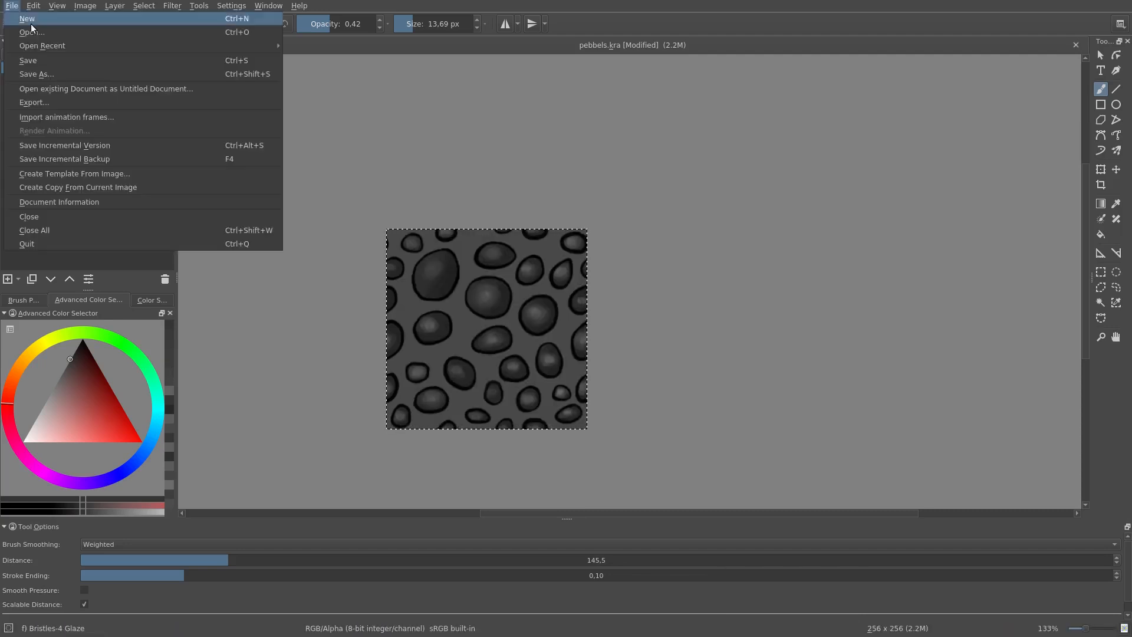
{"action": "left_click", "coordinate": [27, 18]}
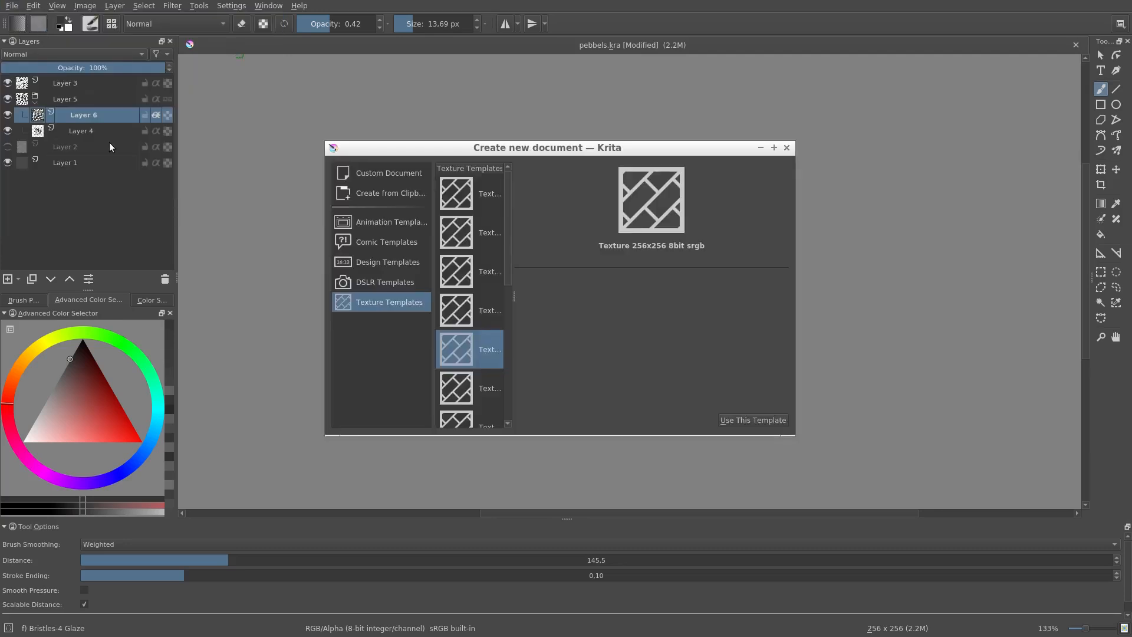
Create a 2484x1200 document from the Design cinema 16:10 template.
{"action": "left_click", "coordinate": [388, 261]}
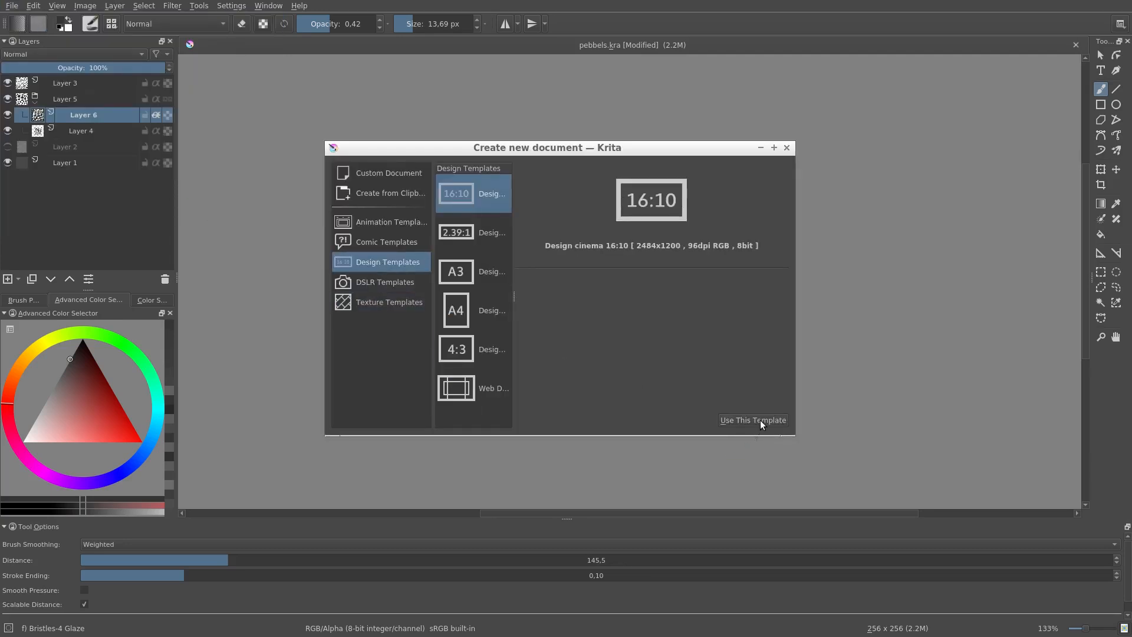
{"action": "left_click", "coordinate": [751, 419]}
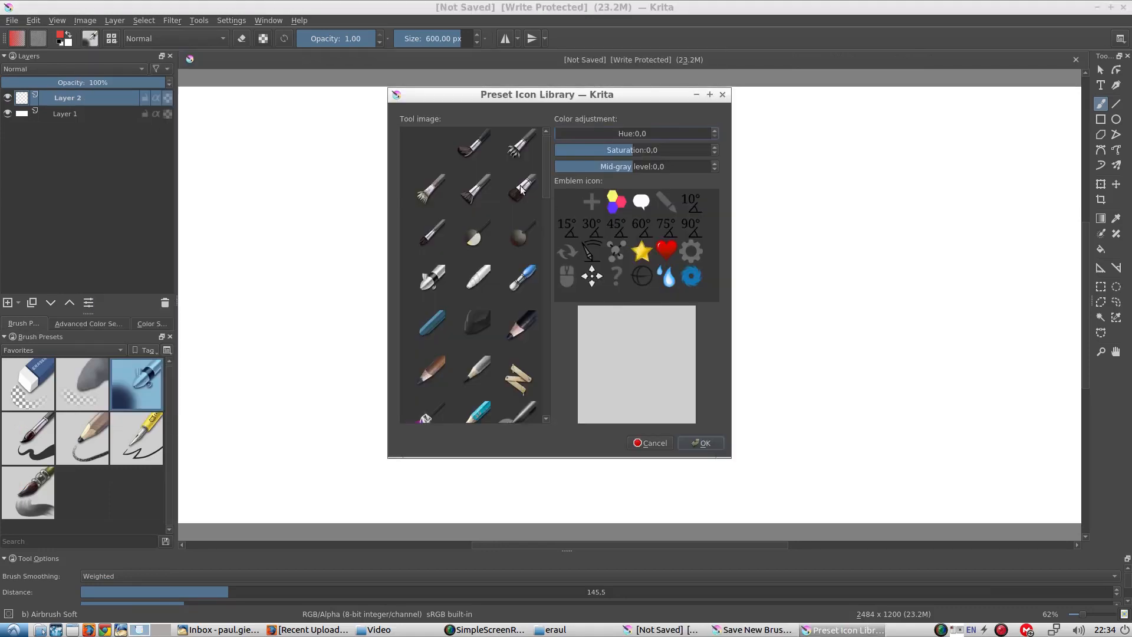
Give the new preset a dark tool-image thumbnail and name it Mybrushe_pebbles.
{"action": "left_click", "coordinate": [477, 323]}
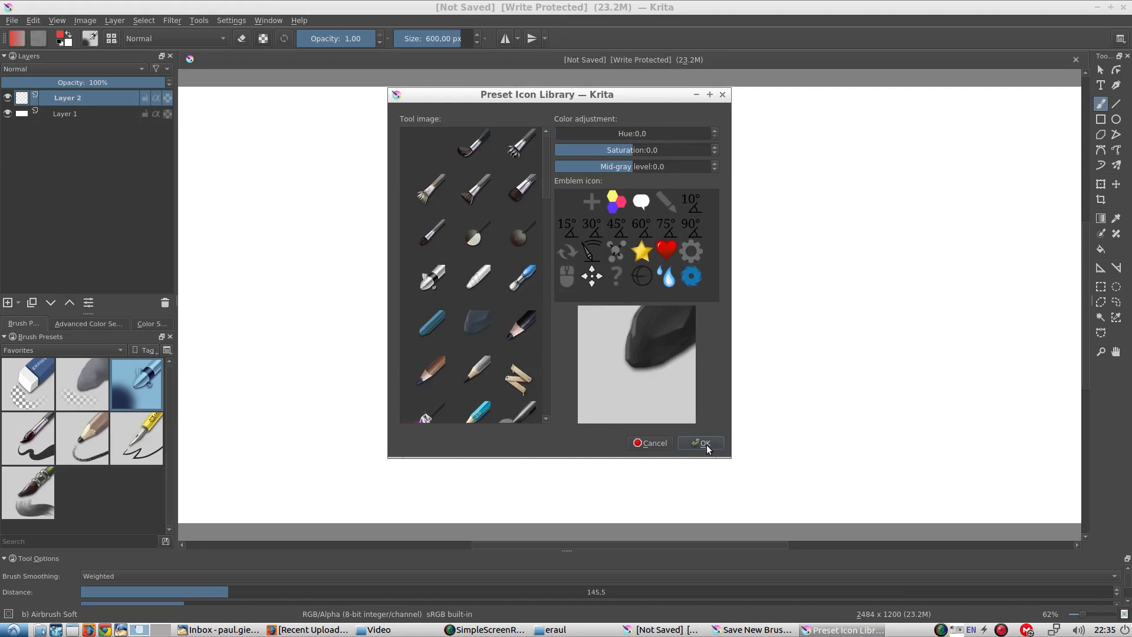
{"action": "left_click", "coordinate": [700, 443]}
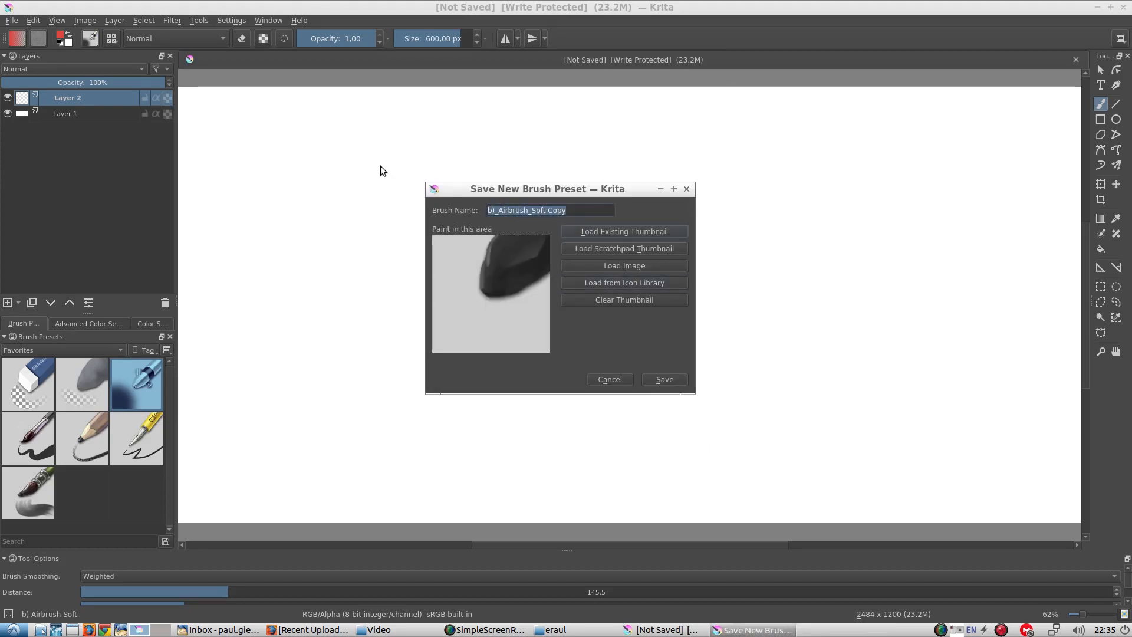
{"action": "type", "text": "Mybrushe"}
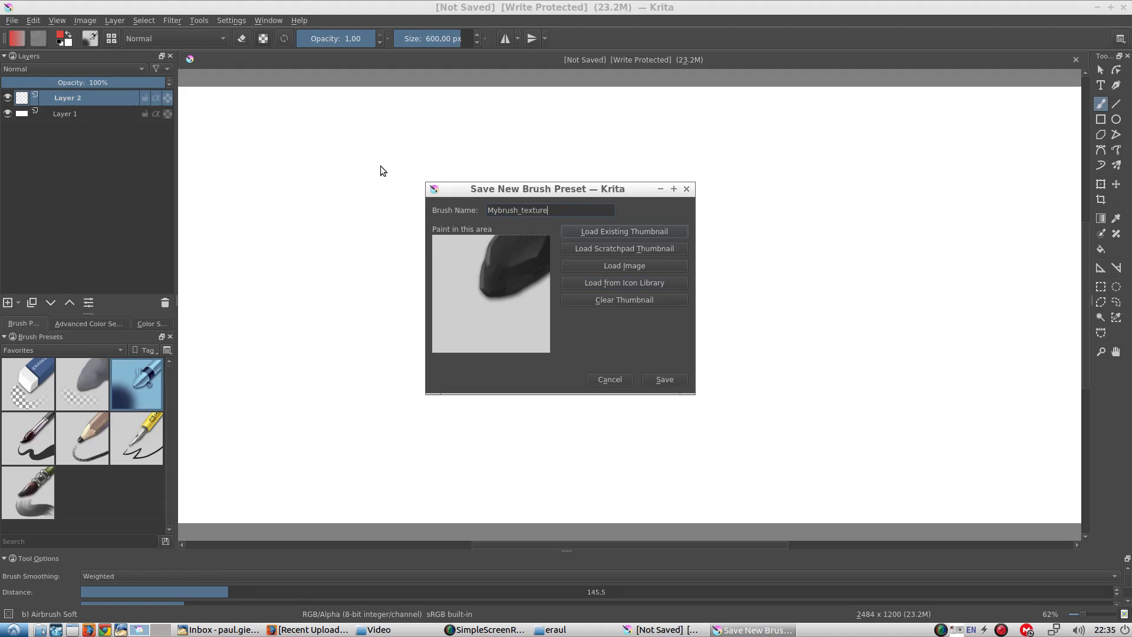
{"action": "type", "text": "_pebbles"}
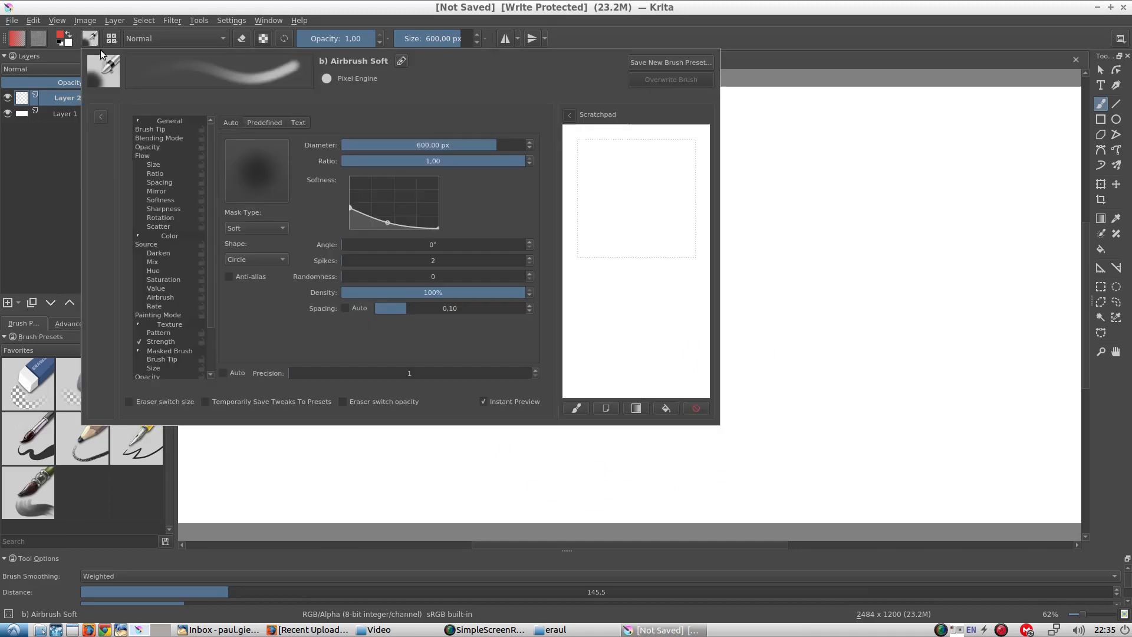
Load the mybrush texture pebbles preset and go to its Texture Pattern settings to import a pattern.
{"action": "left_click", "coordinate": [230, 133]}
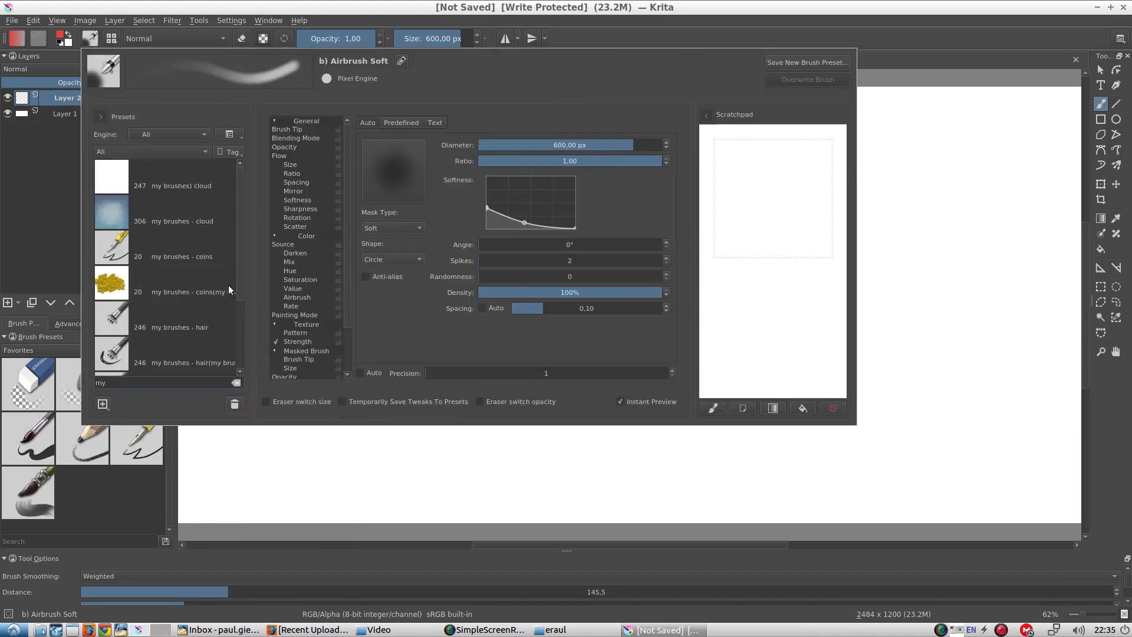
{"action": "left_click", "coordinate": [165, 361]}
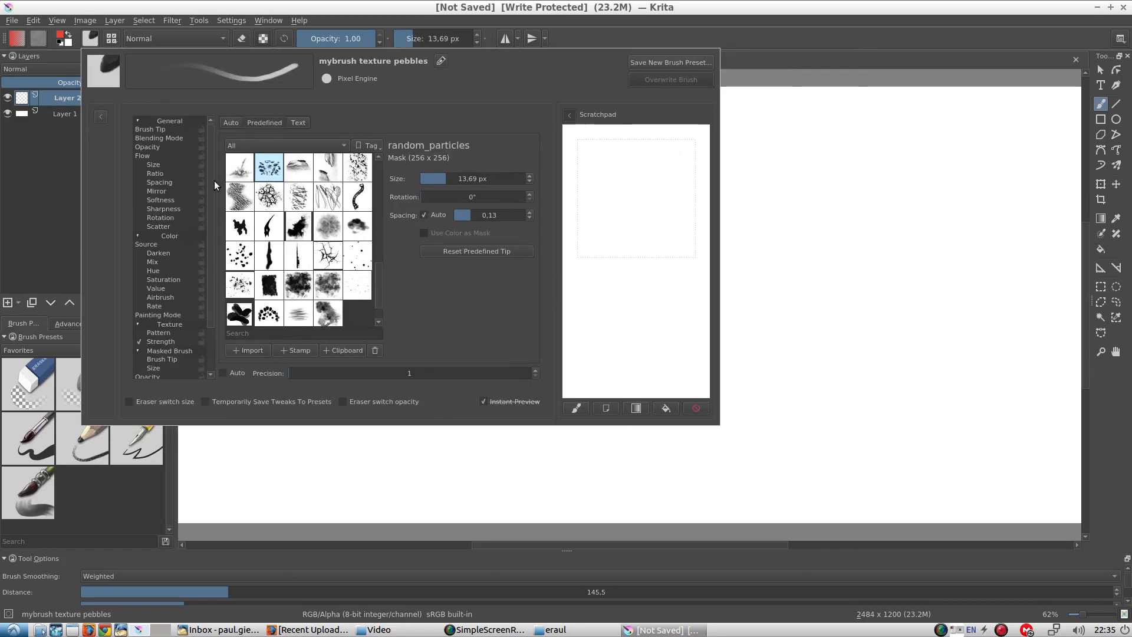
{"action": "left_click", "coordinate": [150, 128]}
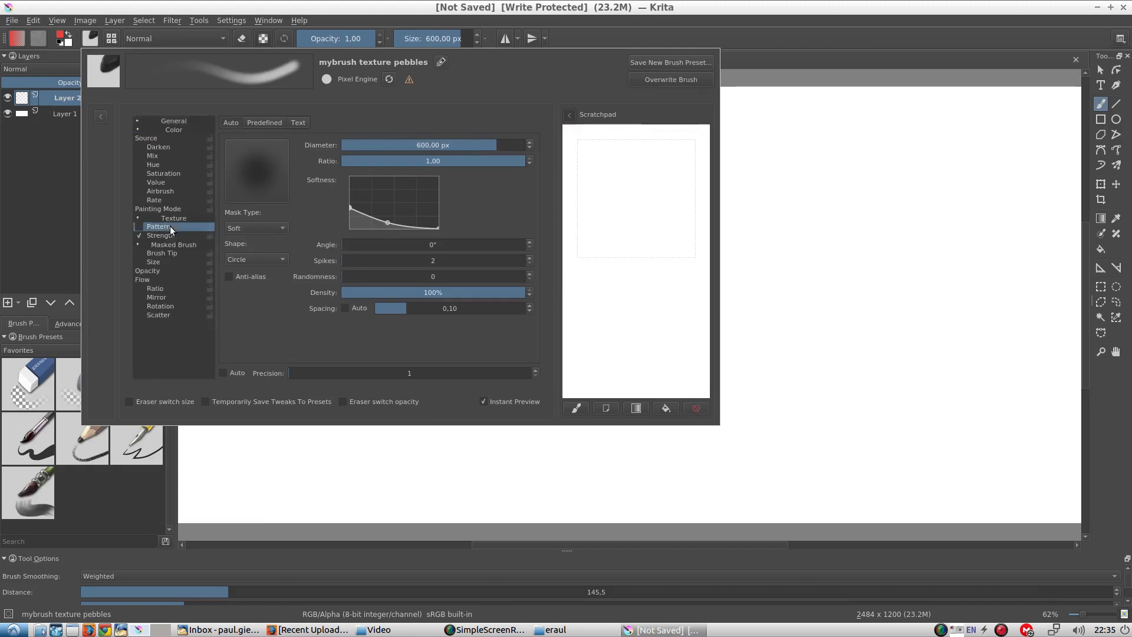
{"action": "left_click", "coordinate": [138, 226]}
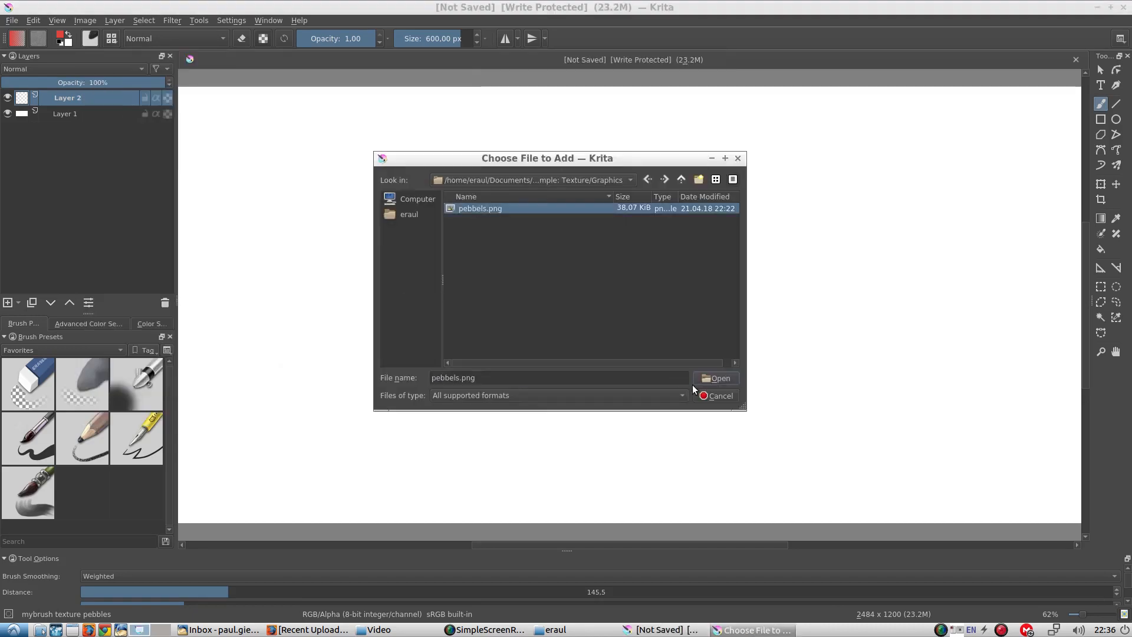
Add pebbels.png as the brush's texture pattern.
{"action": "left_click", "coordinate": [716, 395]}
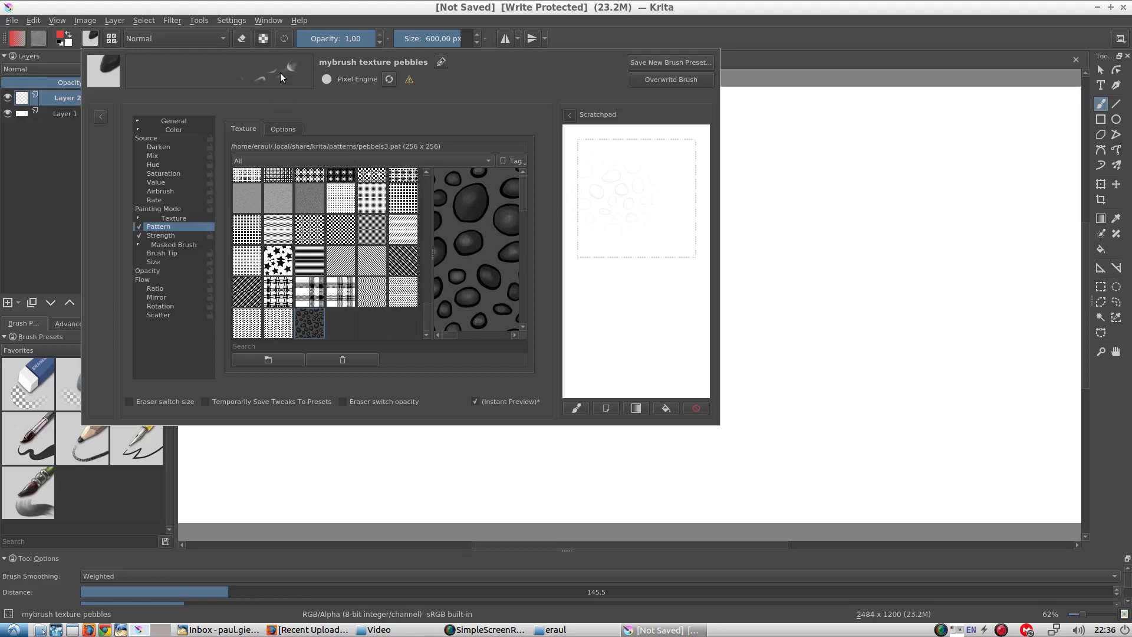
Keep the texture mode on subtract and shrink the pebble texture scale to 0.42, clearing test strokes.
{"action": "left_click", "coordinate": [282, 129]}
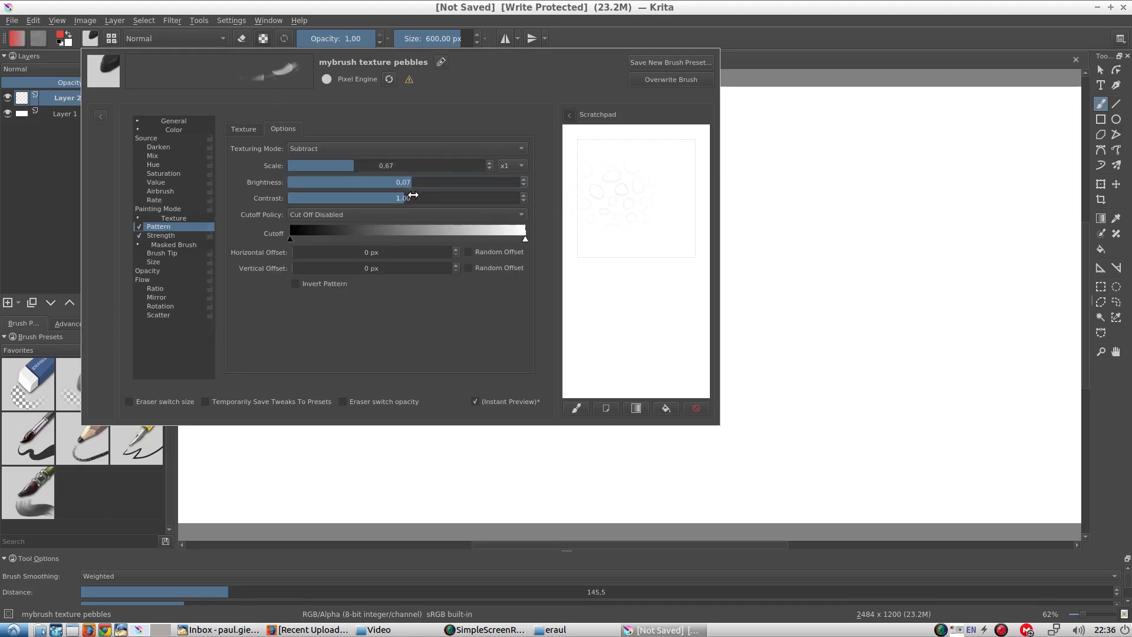
{"action": "left_click", "coordinate": [404, 149]}
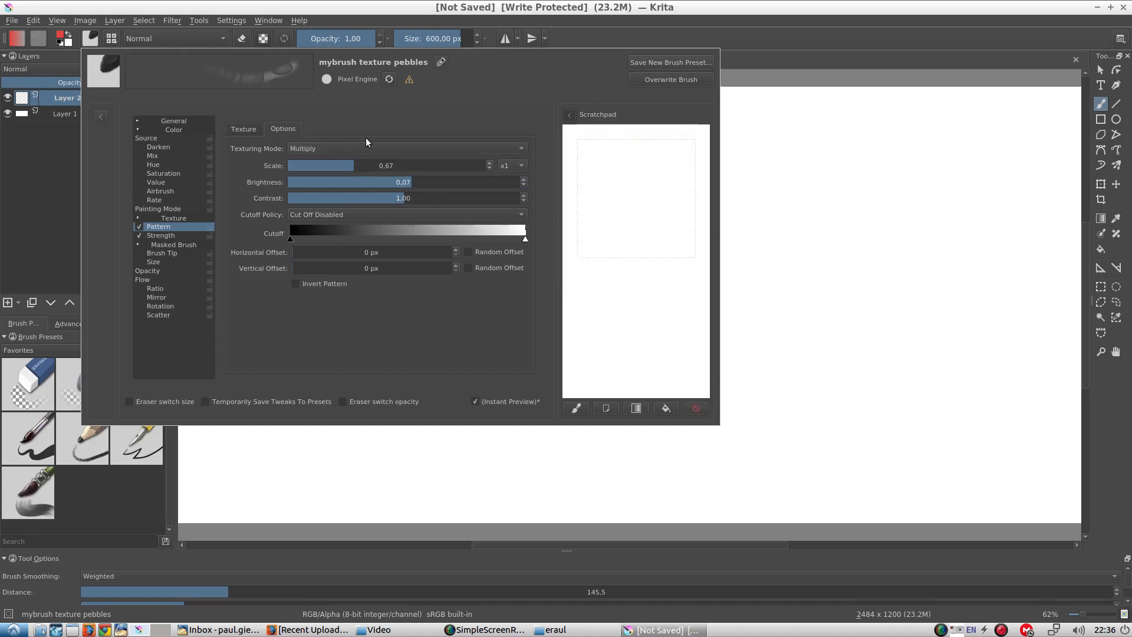
{"action": "left_click", "coordinate": [407, 149]}
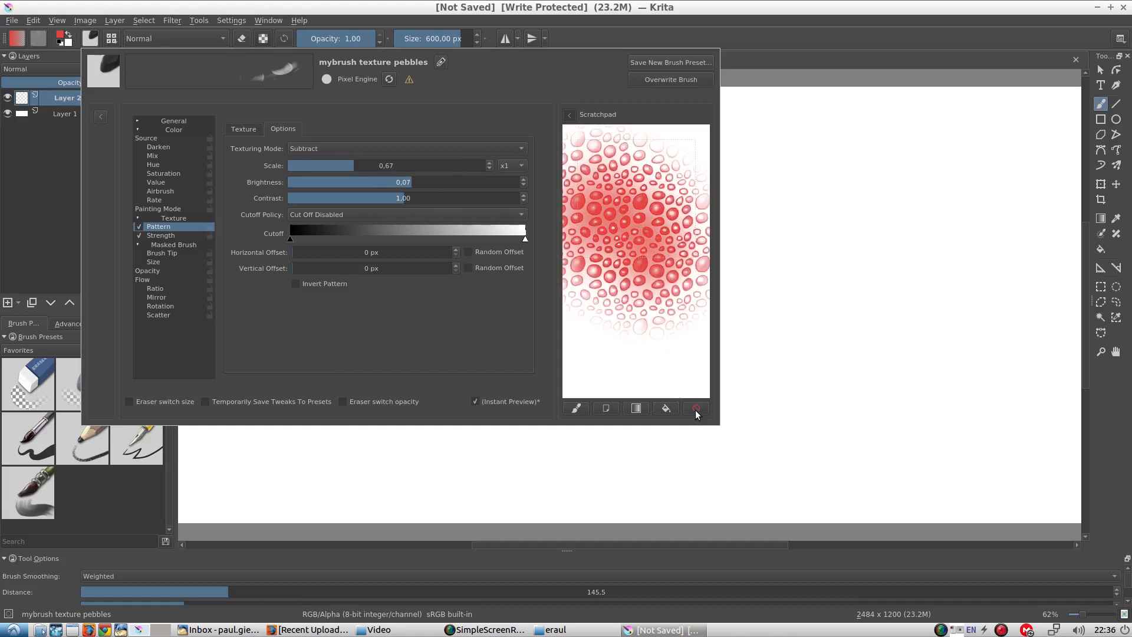
{"action": "left_click", "coordinate": [695, 408]}
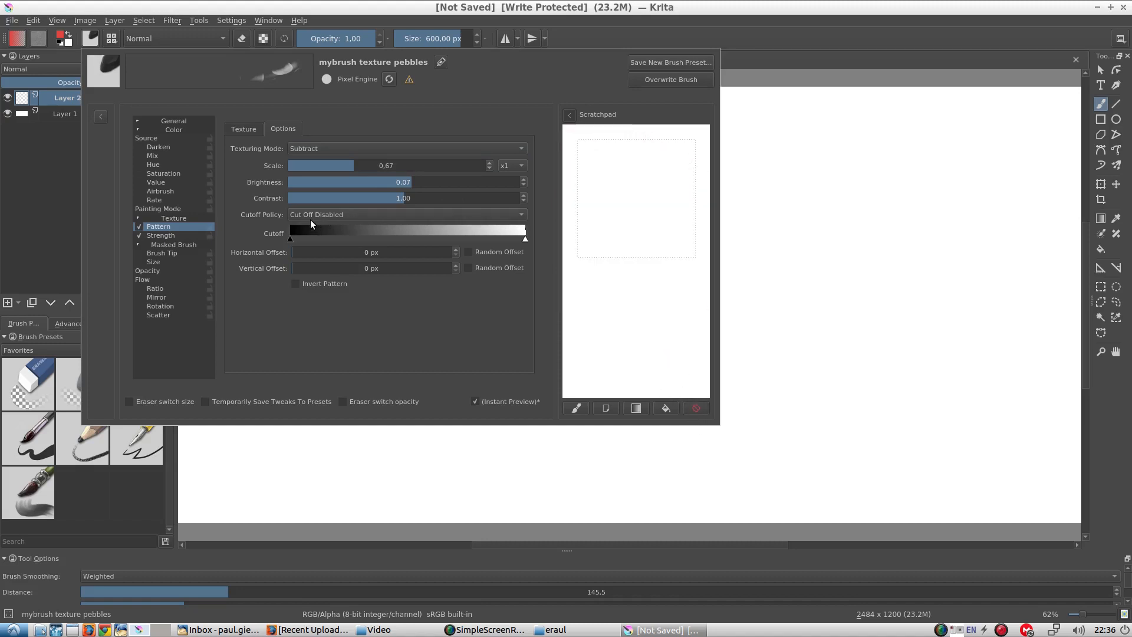
{"action": "left_click_drag", "start_coordinate": [317, 166], "coordinate": [299, 165]}
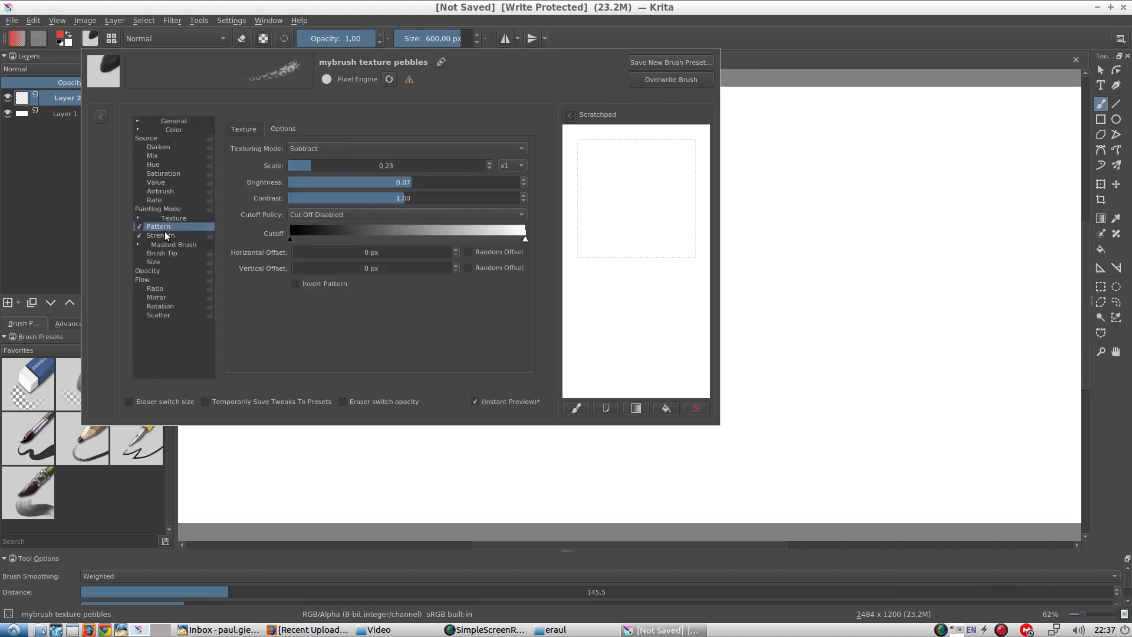
Set texture strength 0.84 and contrast 1.24, testing red pebble strokes on the scratchpad.
{"action": "left_click", "coordinate": [160, 235]}
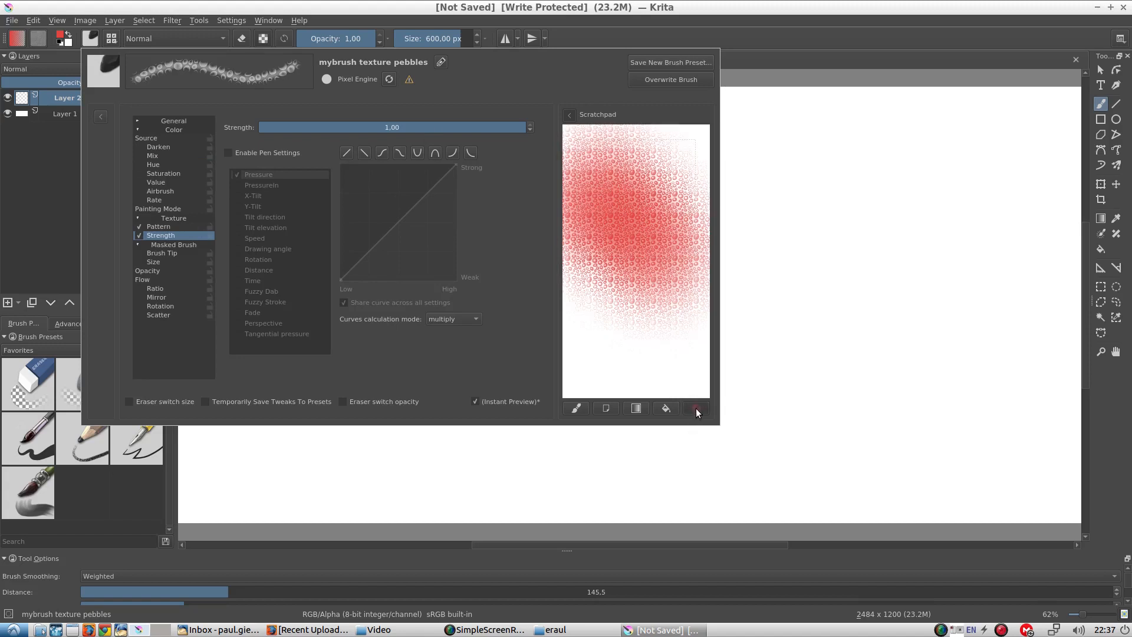
{"action": "left_click", "coordinate": [695, 408]}
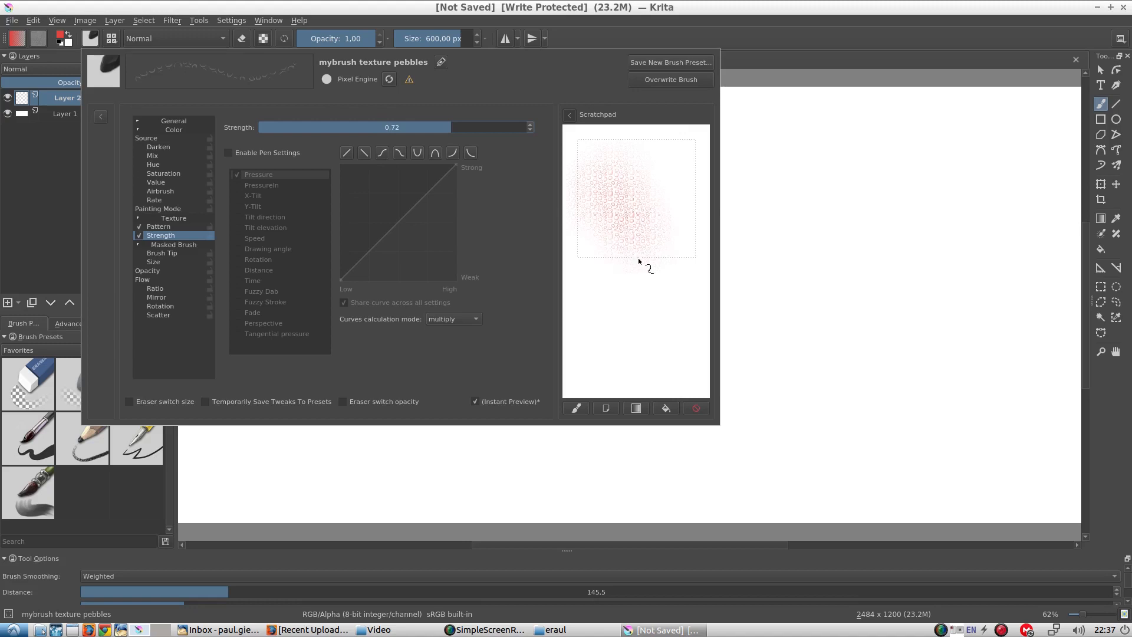
{"action": "left_click", "coordinate": [158, 227]}
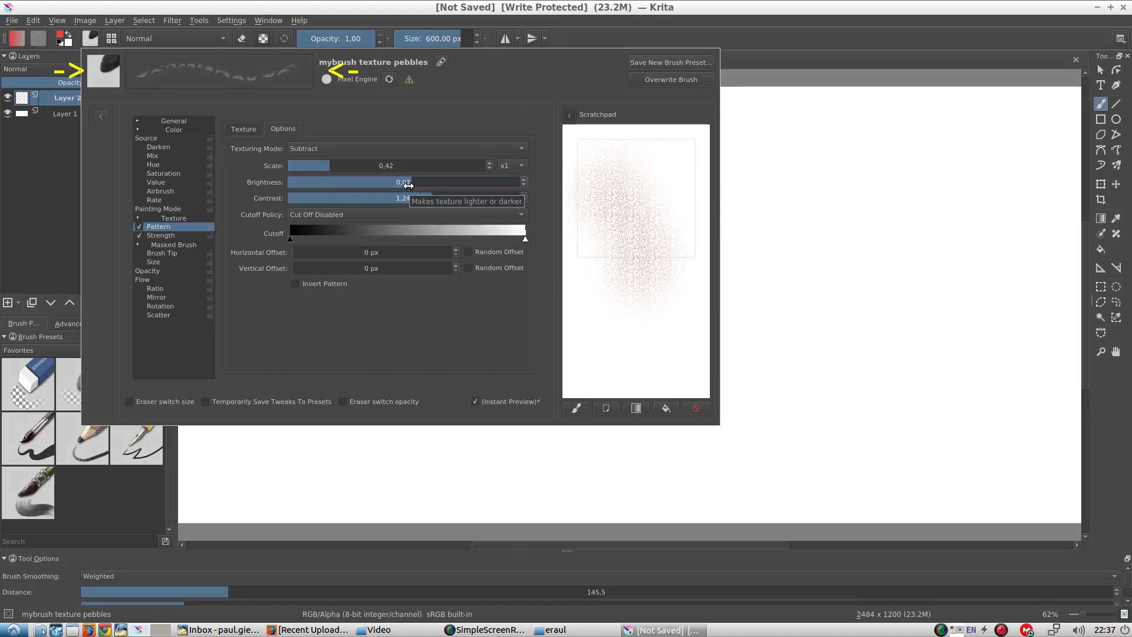
{"action": "left_click", "coordinate": [174, 120]}
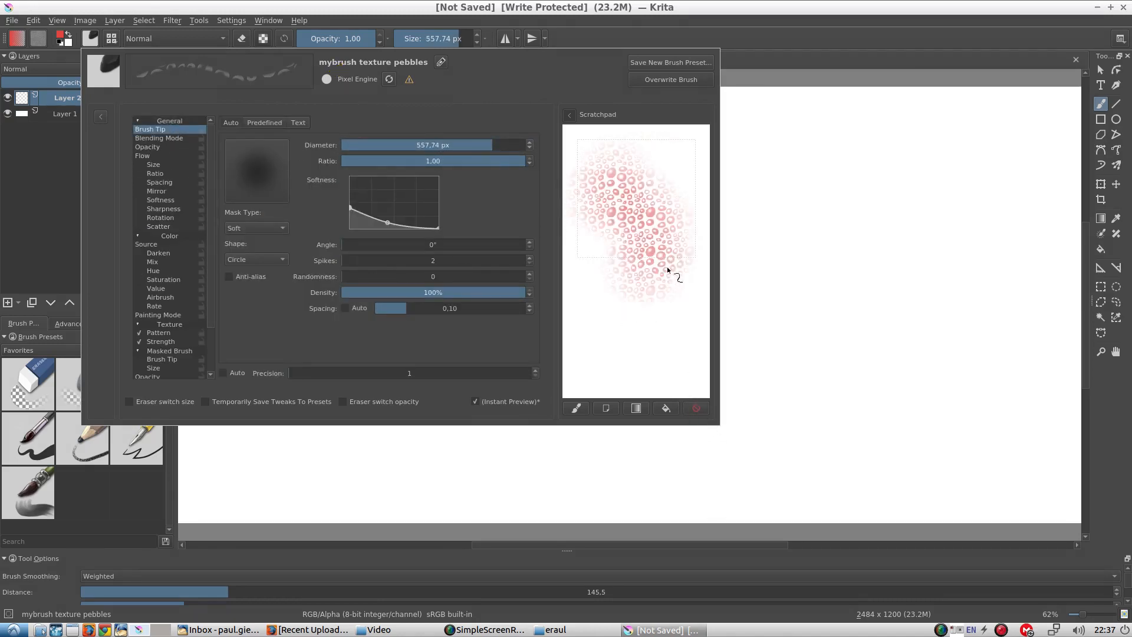
{"action": "left_click", "coordinate": [156, 333]}
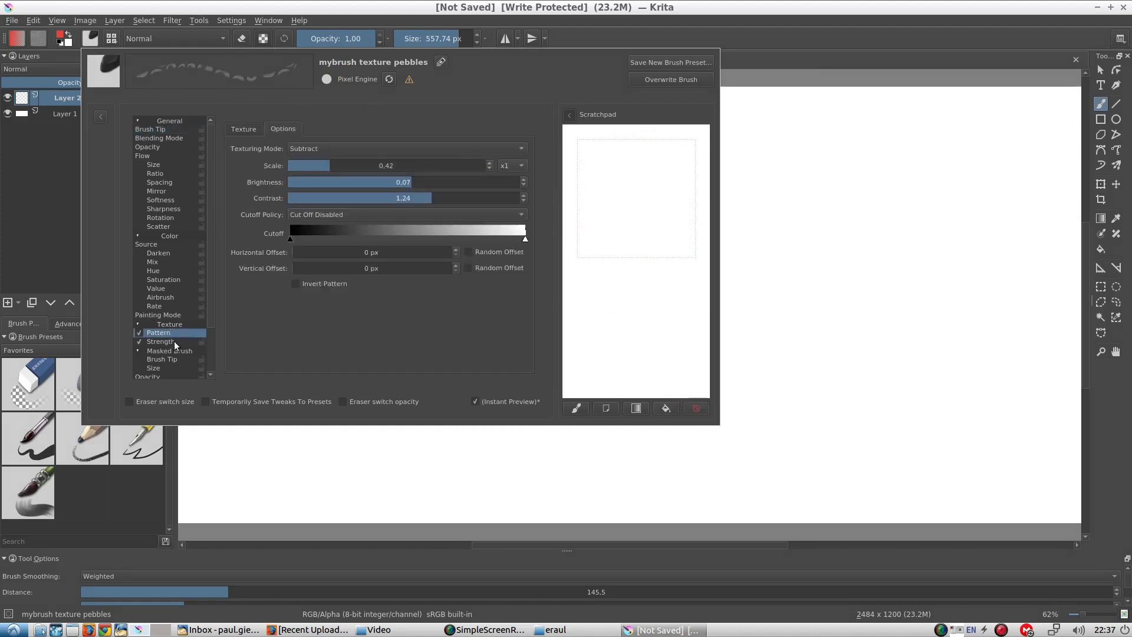
{"action": "left_click", "coordinate": [161, 341]}
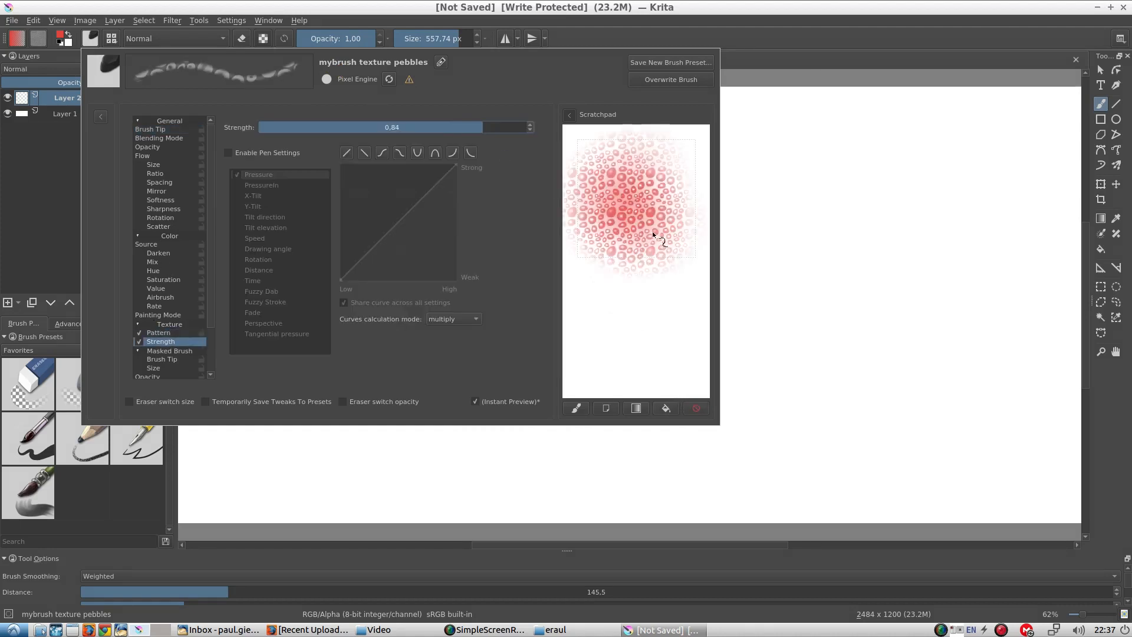
{"action": "left_click", "coordinate": [696, 408]}
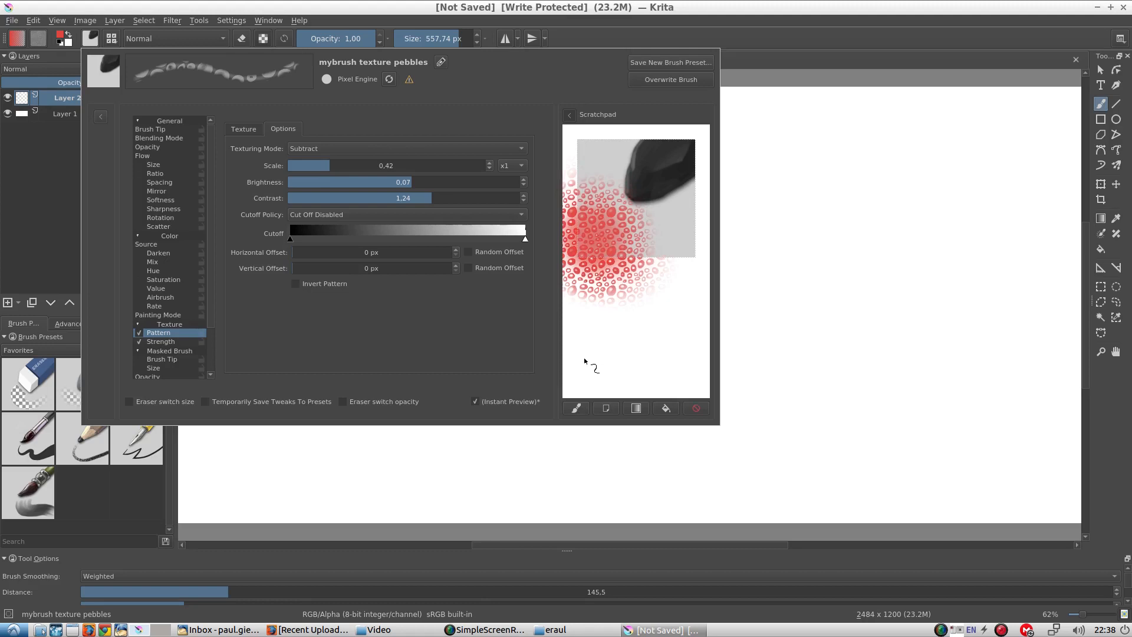
Leave the brush editor and paint the red circle with the pebble-texture brush.
{"action": "left_click", "coordinate": [670, 63]}
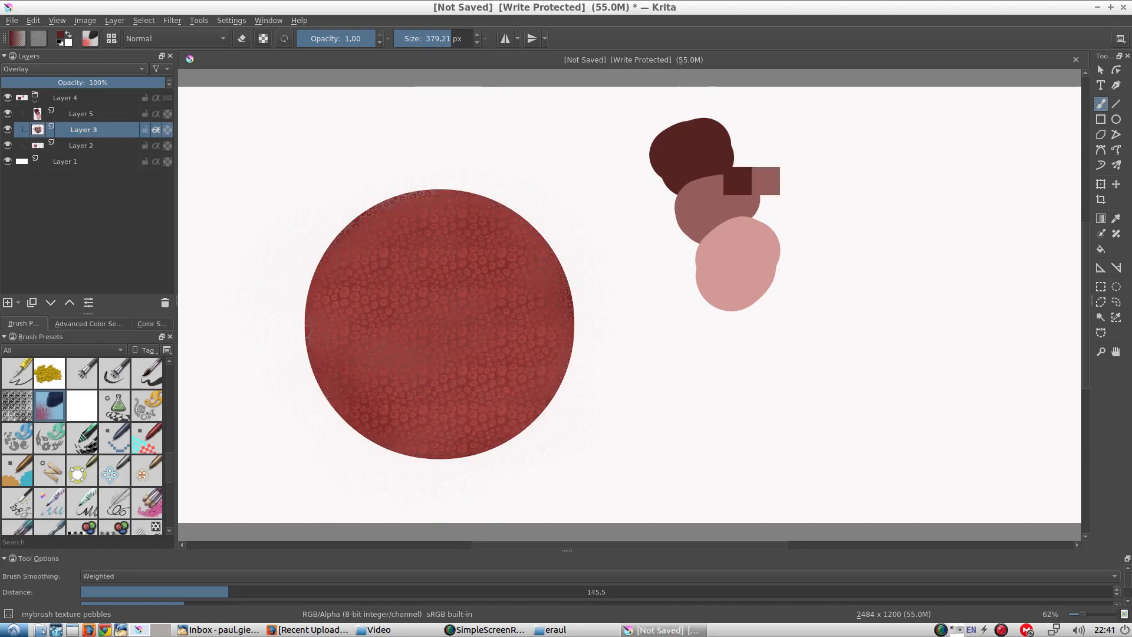
Shade the sphere with textured dark edges and a light pink highlight picked from the swatches.
{"action": "left_click", "coordinate": [89, 323]}
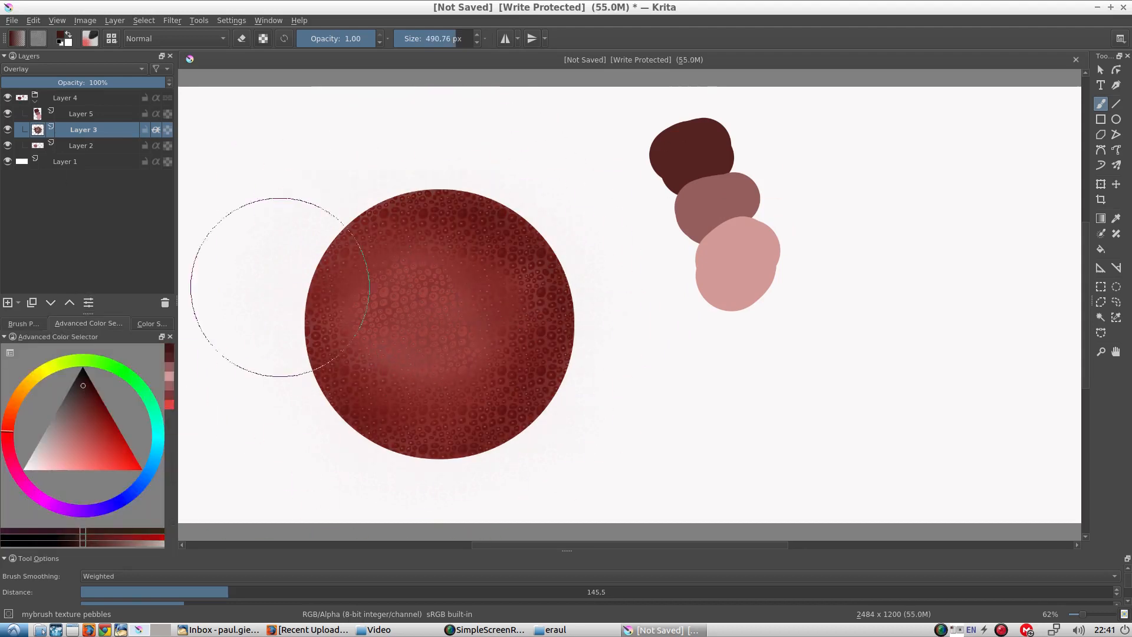
{"action": "left_click_drag", "start_coordinate": [282, 285], "coordinate": [503, 398]}
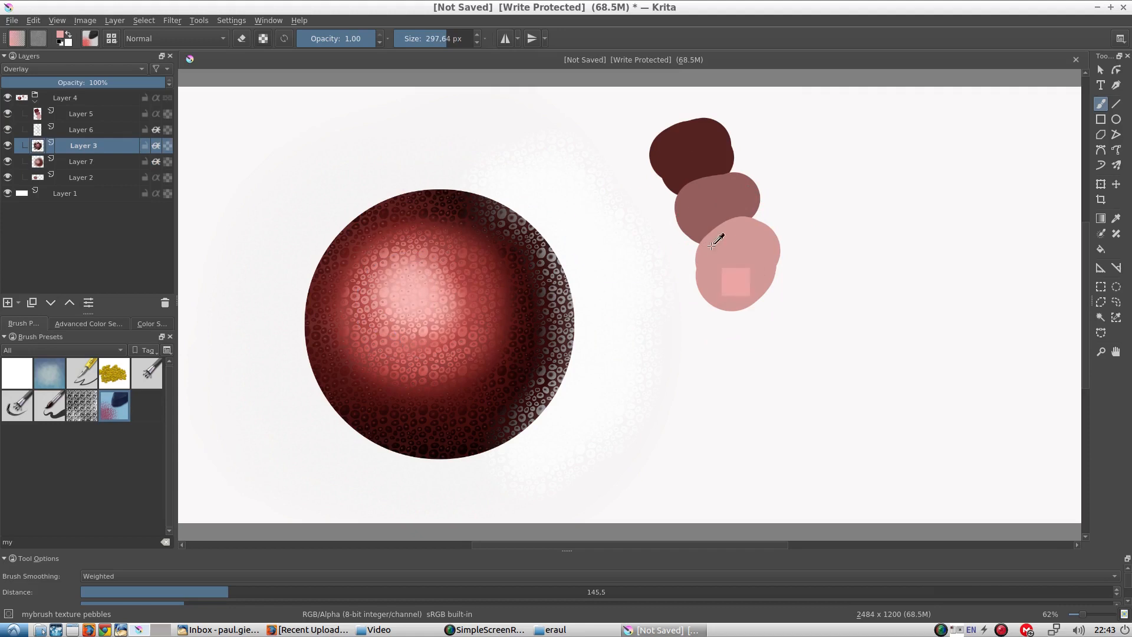
{"action": "left_click", "coordinate": [89, 323]}
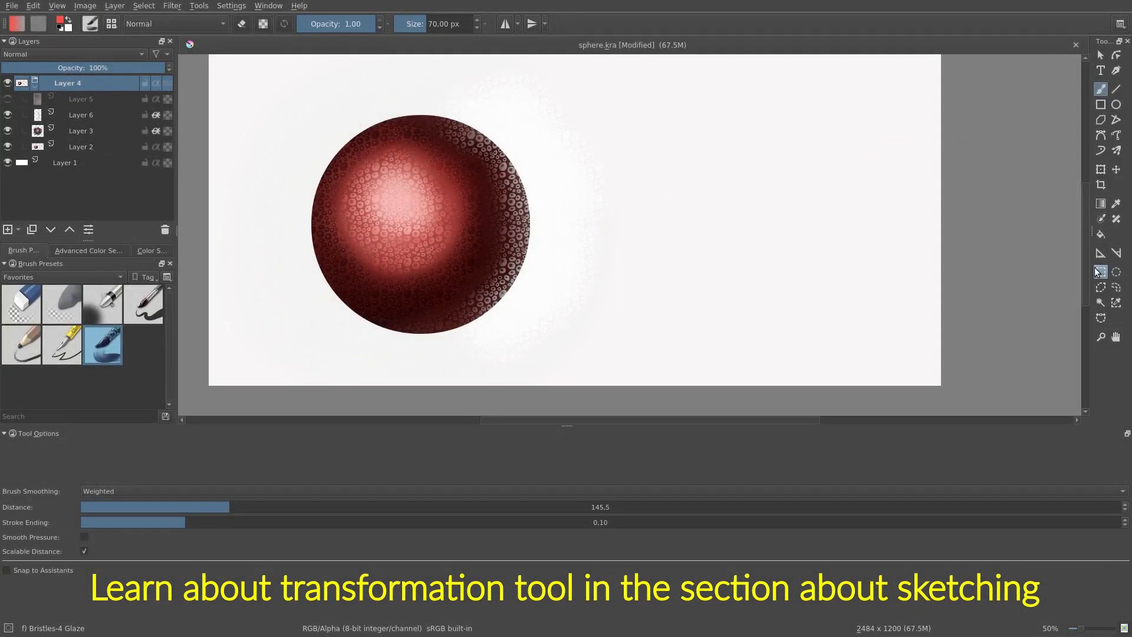
Select the whole canvas rectangle on Layer 4 and start transforming it.
{"action": "left_click", "coordinate": [1101, 272]}
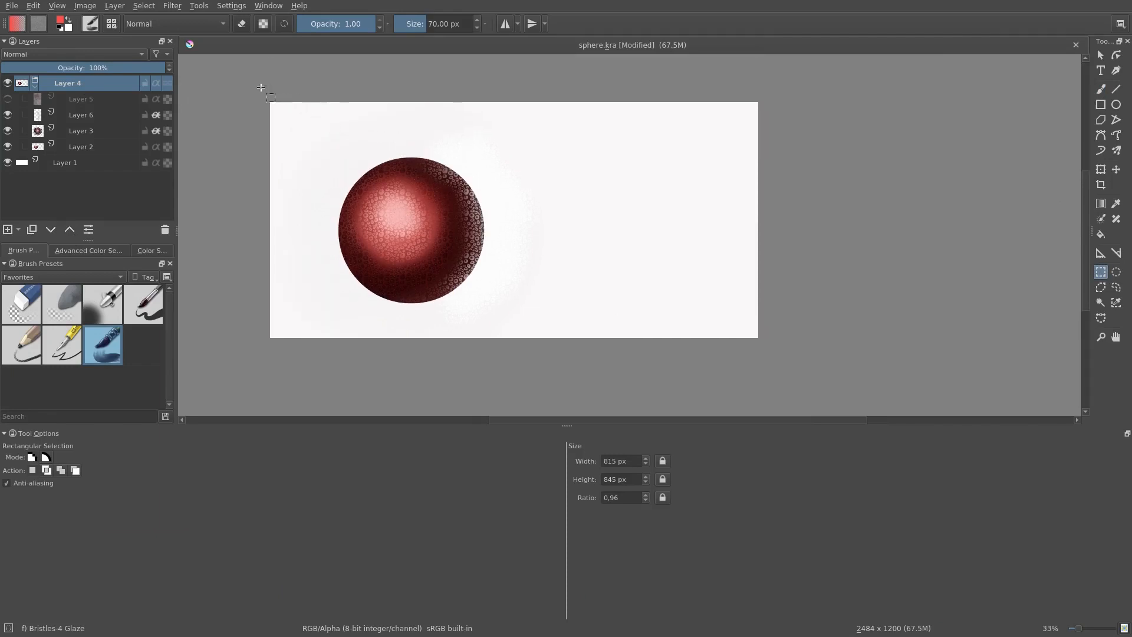
{"action": "left_click_drag", "start_coordinate": [249, 89], "coordinate": [800, 376]}
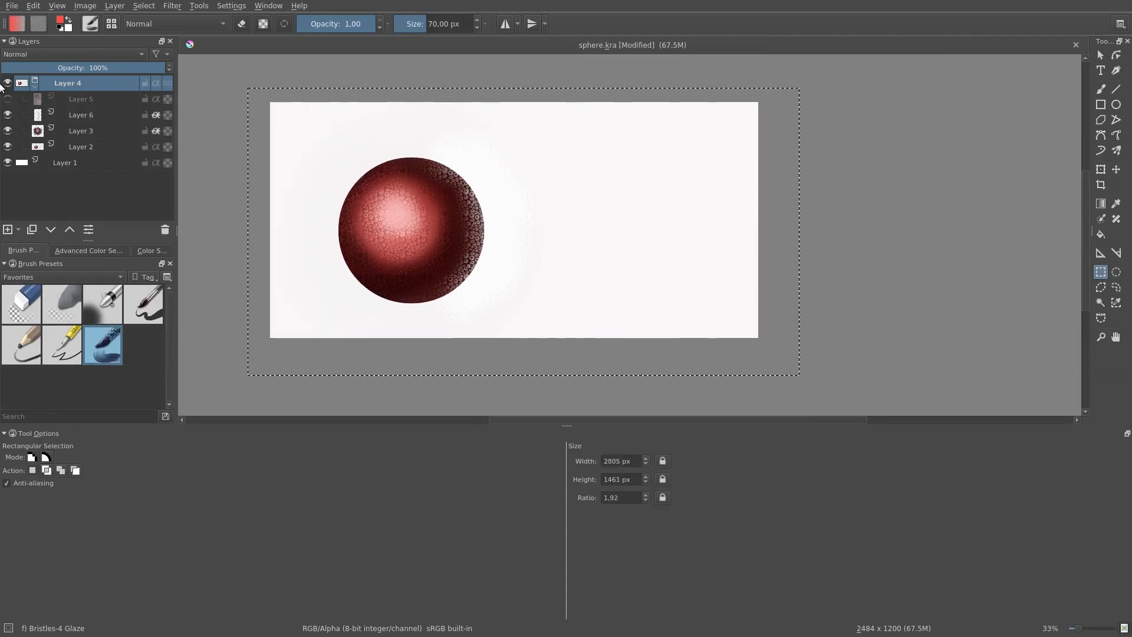
{"action": "left_click", "coordinate": [1100, 169]}
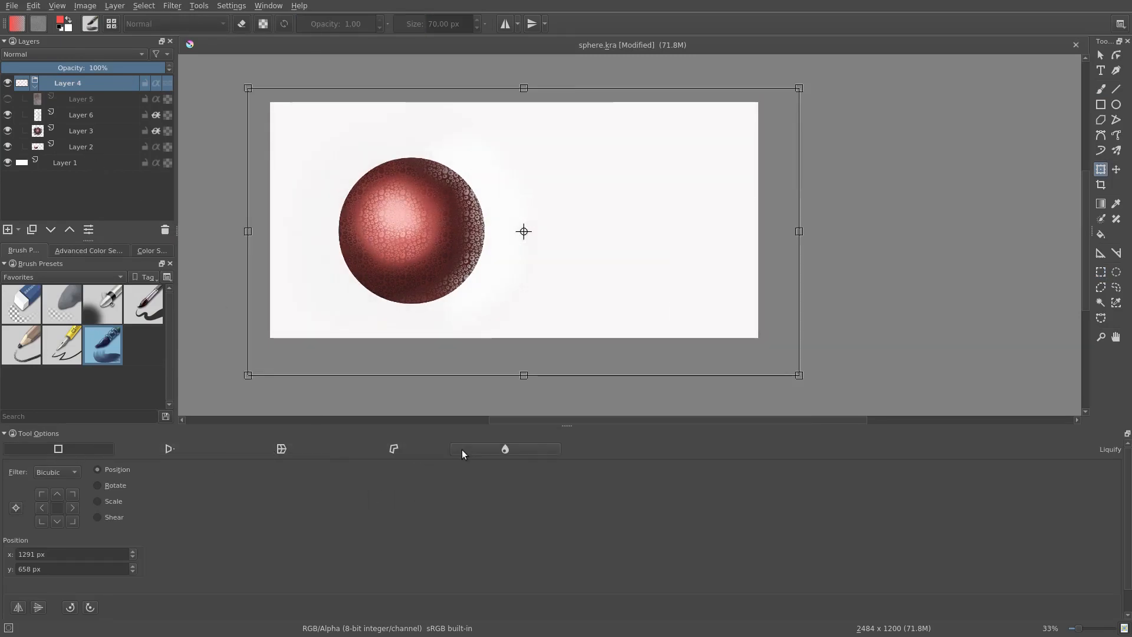
Liquify-warp the texture with a larger brush so the pebbles bulge outward over the sphere.
{"action": "left_click", "coordinate": [506, 448]}
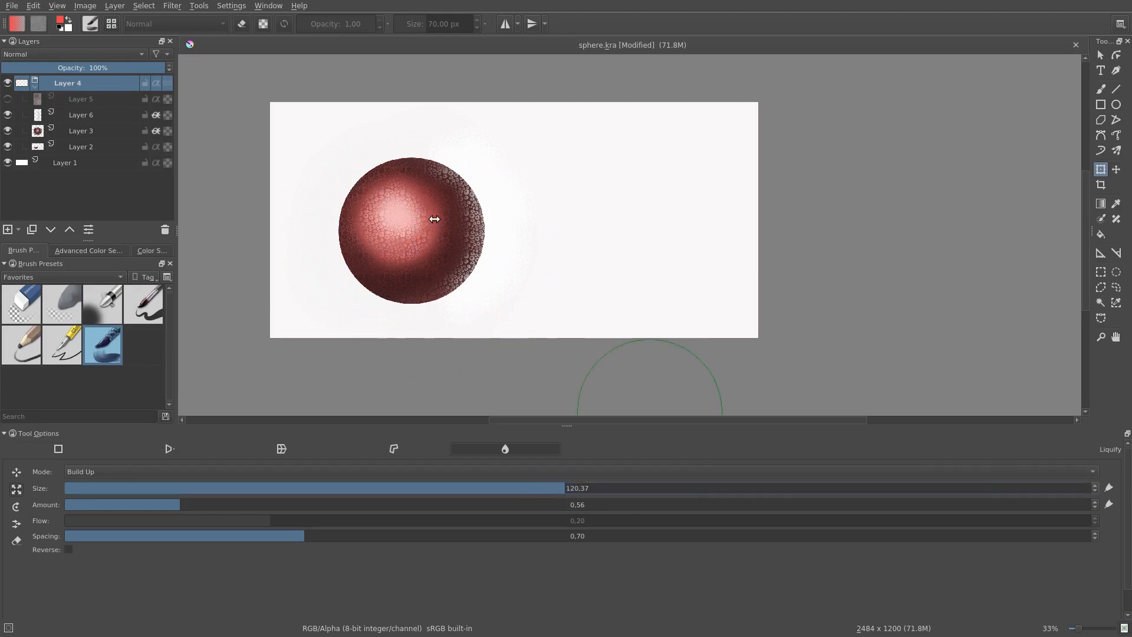
{"action": "left_click_drag", "start_coordinate": [571, 487], "coordinate": [528, 487]}
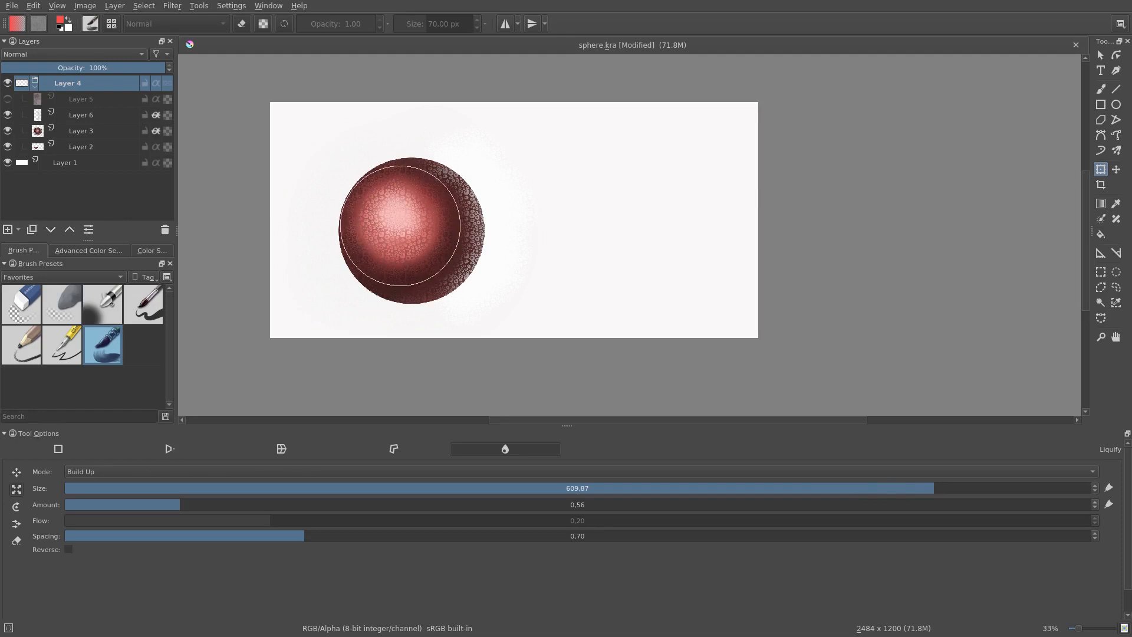
{"action": "left_click_drag", "start_coordinate": [931, 488], "coordinate": [967, 488]}
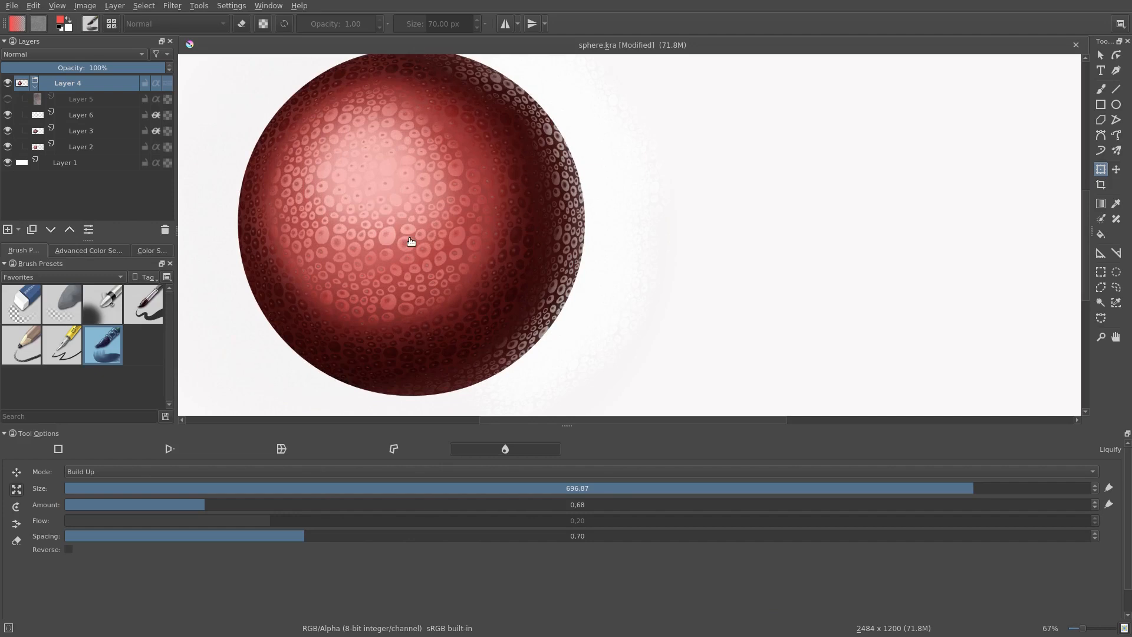
{"action": "mouse_move", "coordinate": [426, 240]}
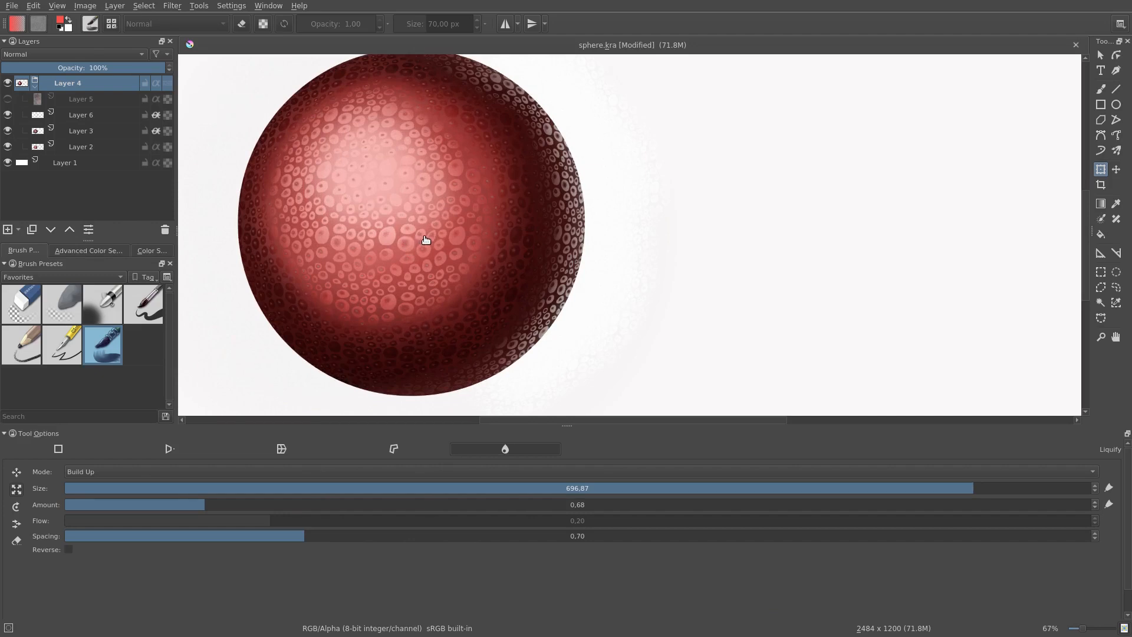